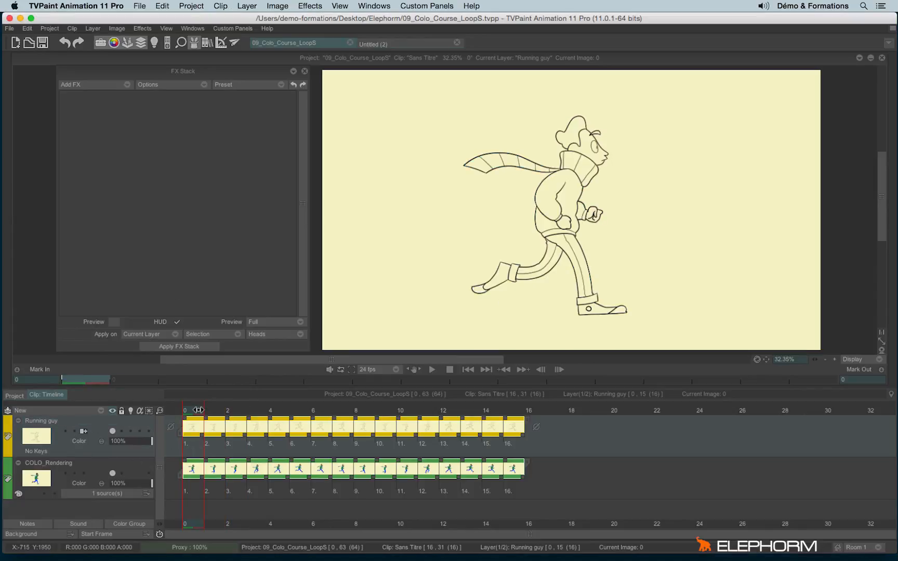
Make the COLO_Rendering colour layer current to show the coloured running guy
left_click(48, 452)
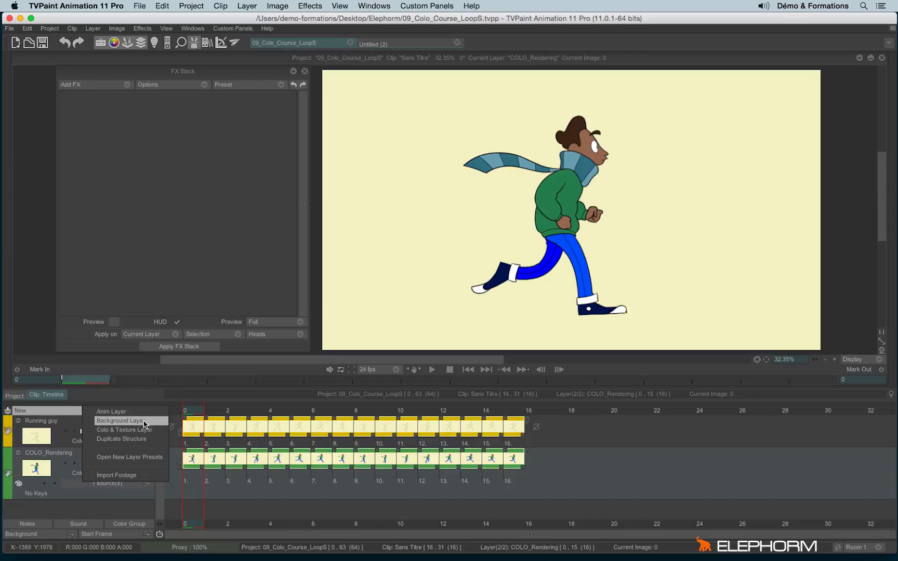
mouse_move(144, 438)
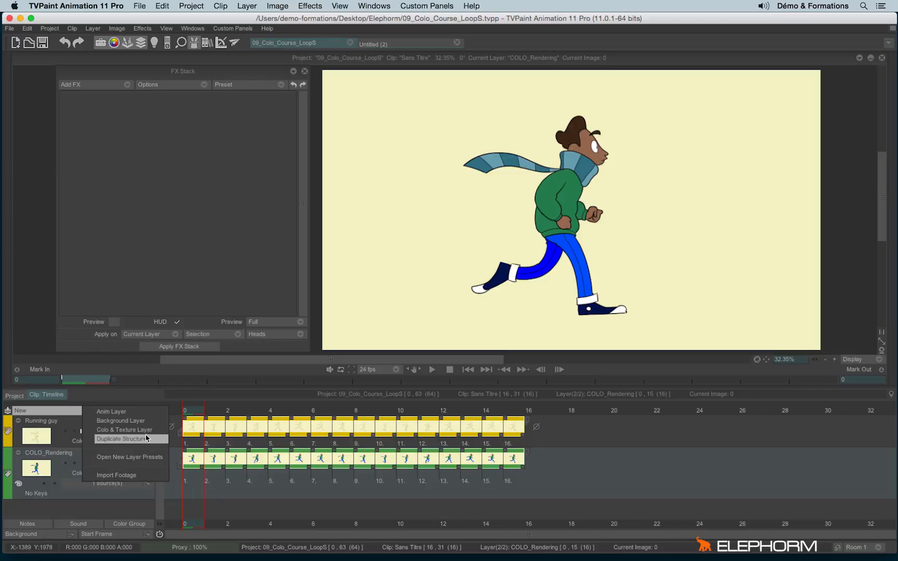
mouse_move(153, 447)
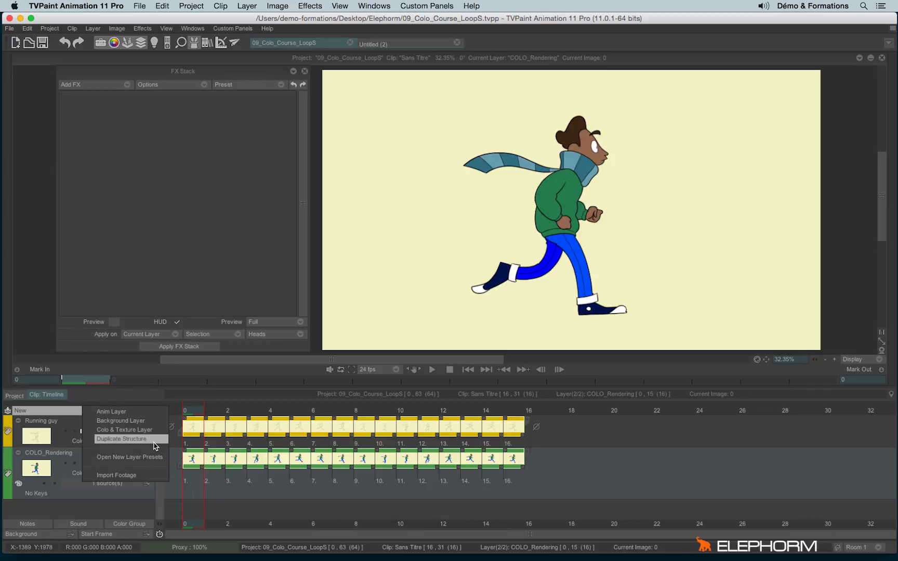
Duplicate COLO_Rendering and add an Image Source effect to the copy, choosing its source from the layer list
left_click(121, 439)
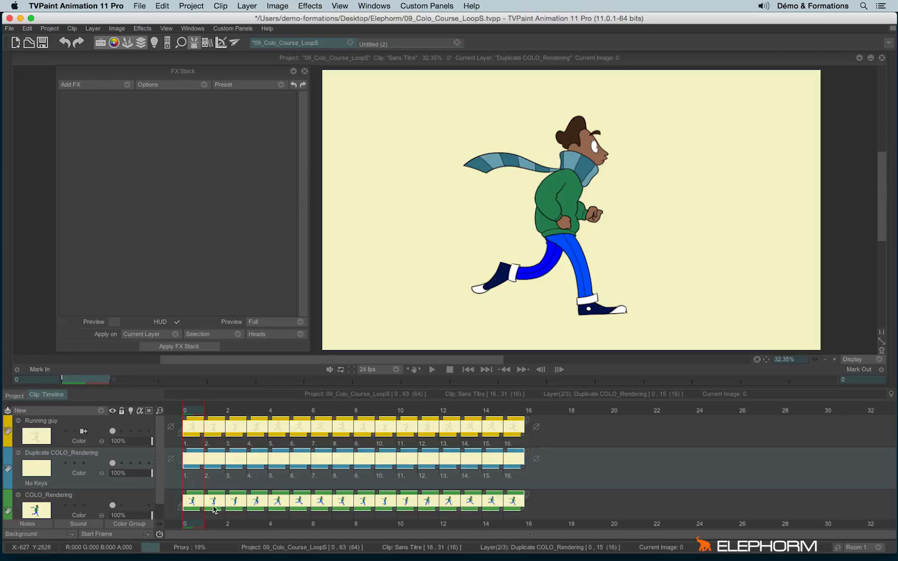
mouse_move(100, 94)
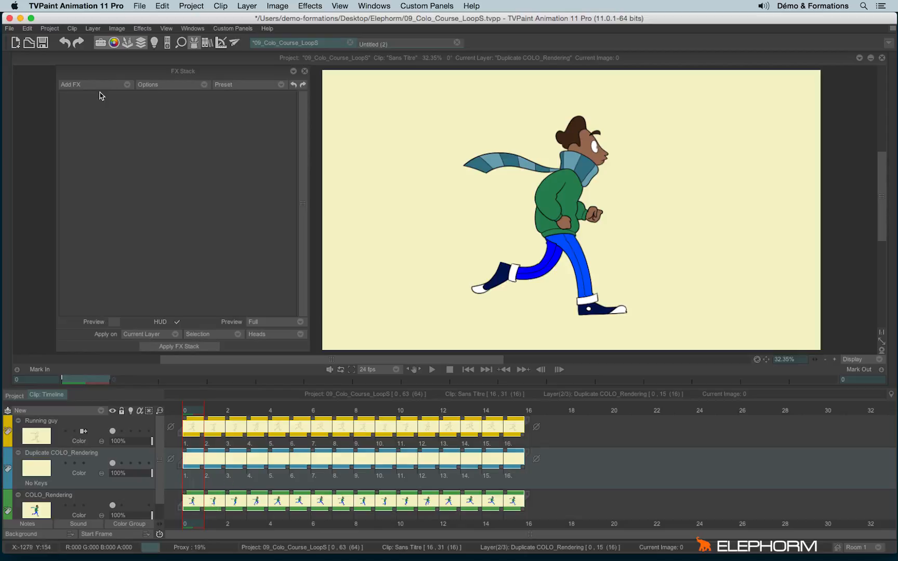
left_click(78, 84)
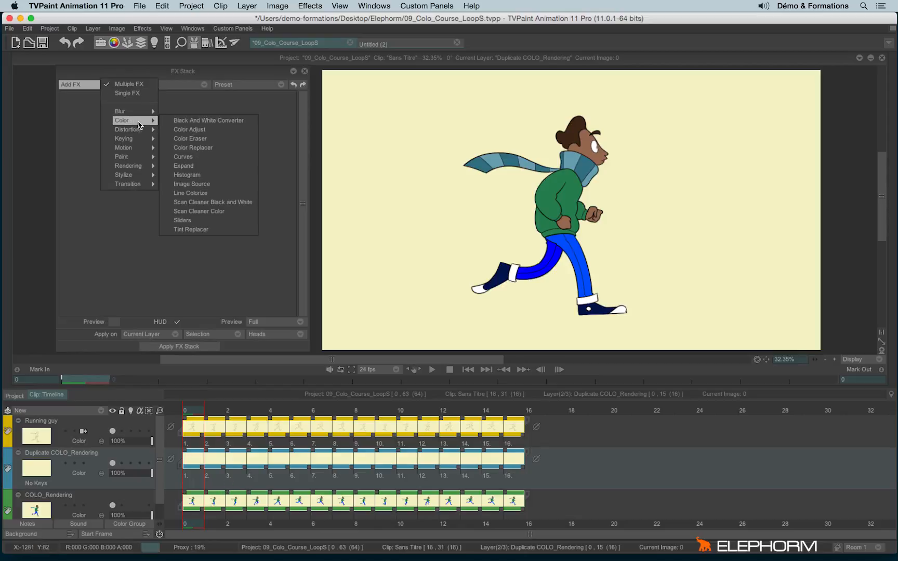
mouse_move(192, 184)
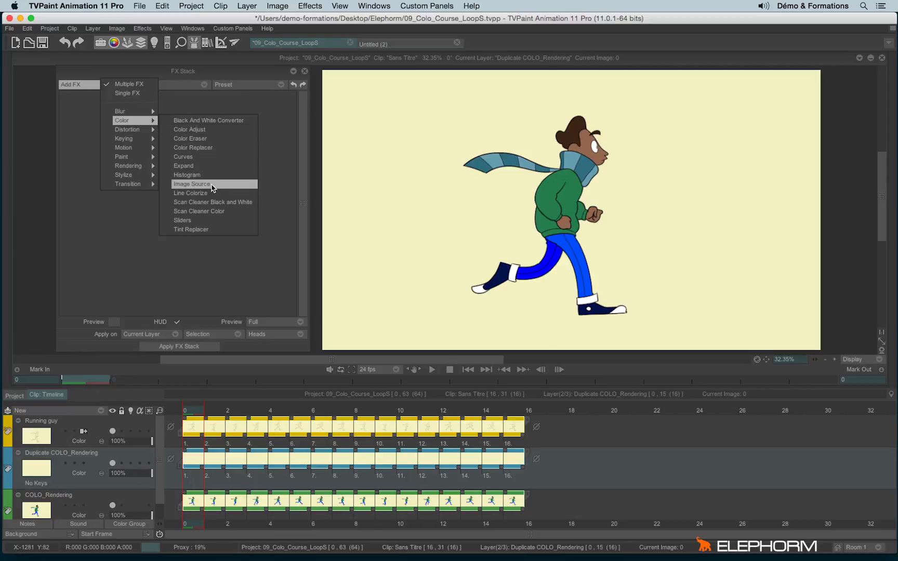
left_click(193, 184)
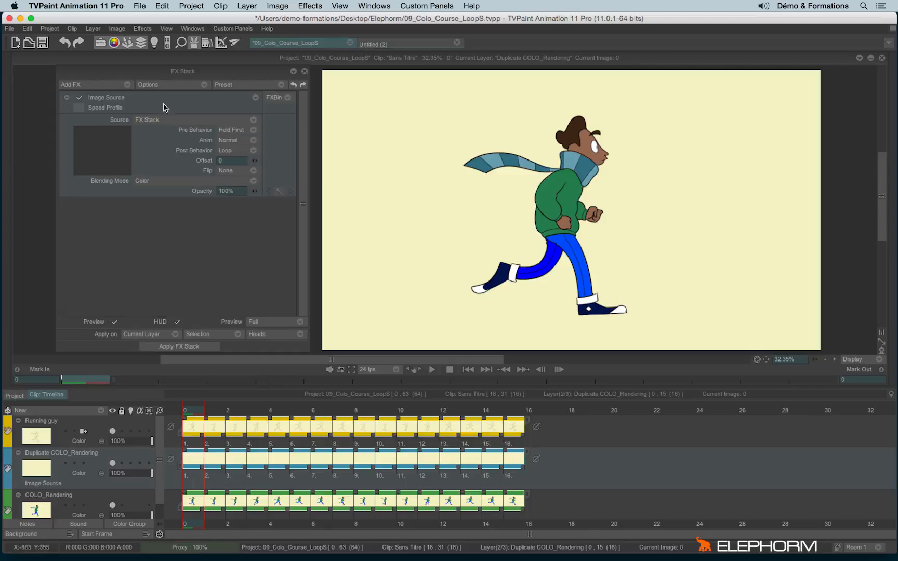
left_click(147, 120)
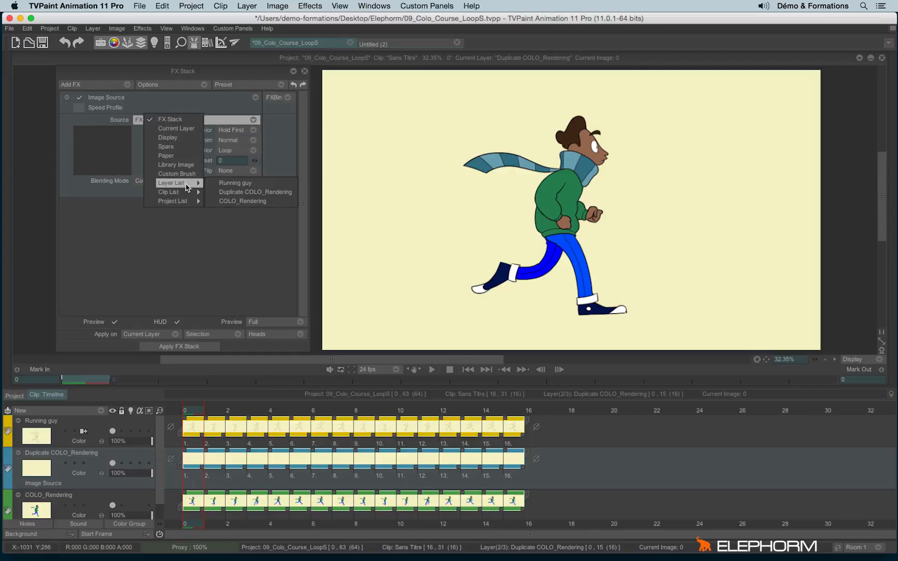
mouse_move(235, 183)
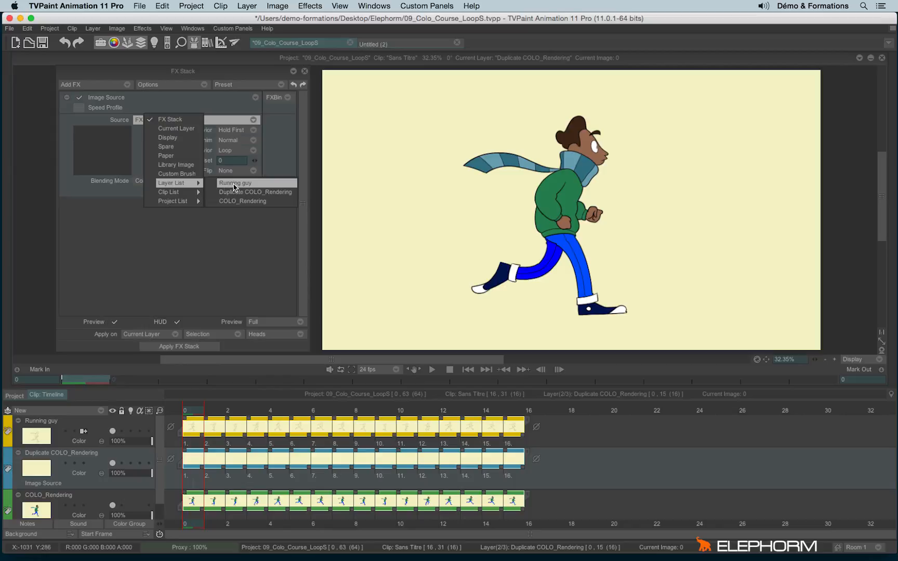
mouse_move(234, 186)
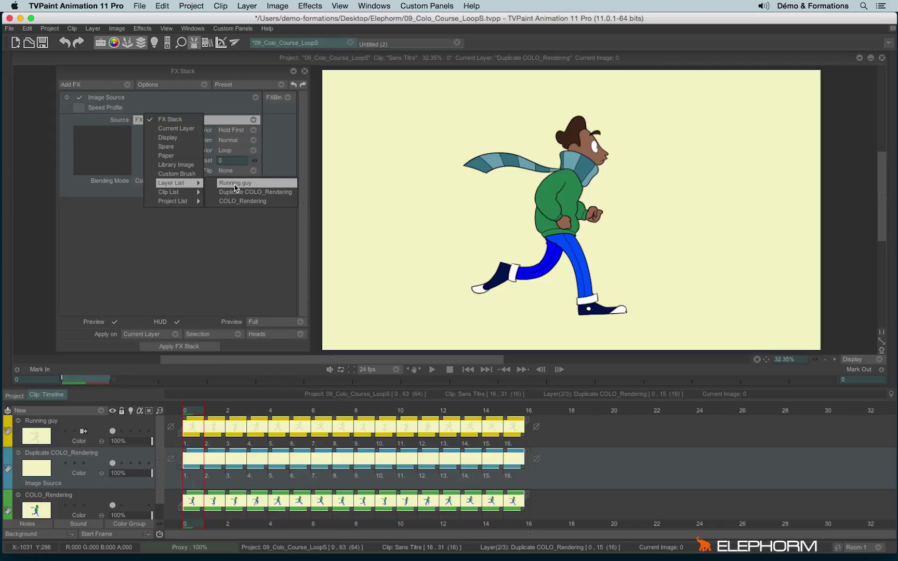
mouse_move(242, 200)
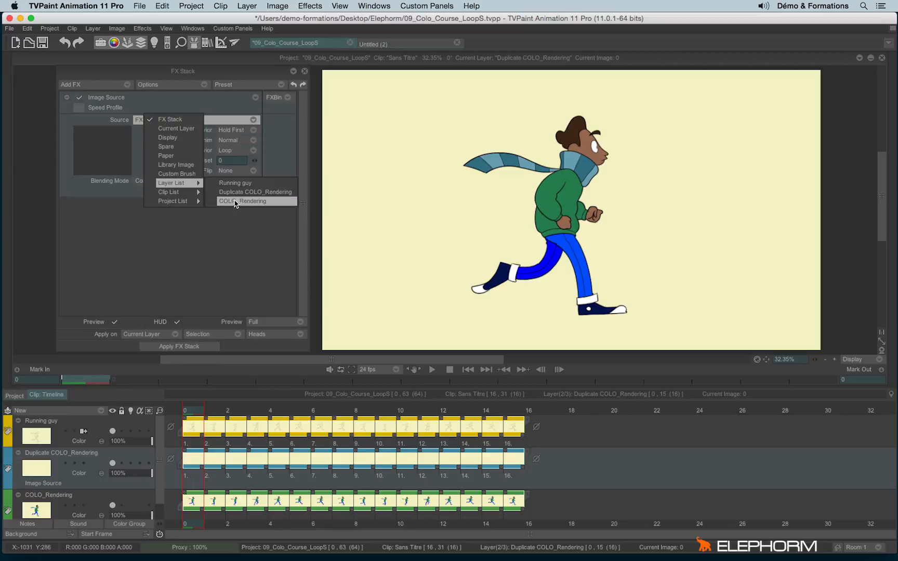
Source the duplicate from COLO_Rendering, add Toon Shading at 78% intensity and edit its profile curve
left_click(242, 200)
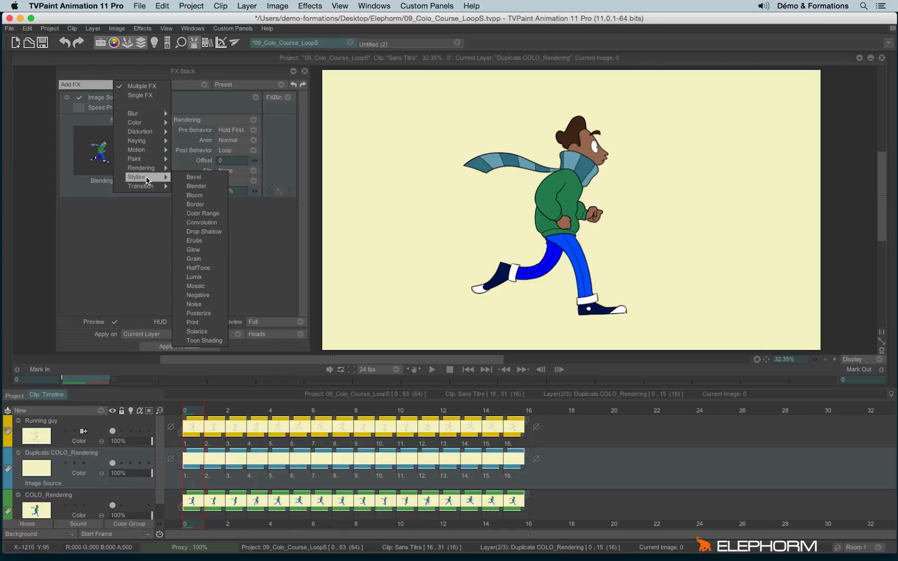
mouse_move(204, 339)
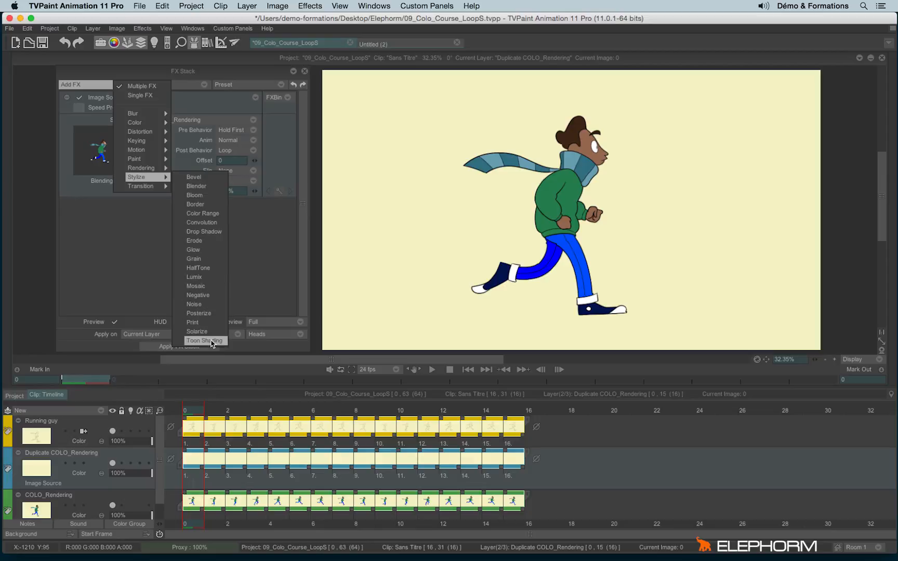
left_click(205, 341)
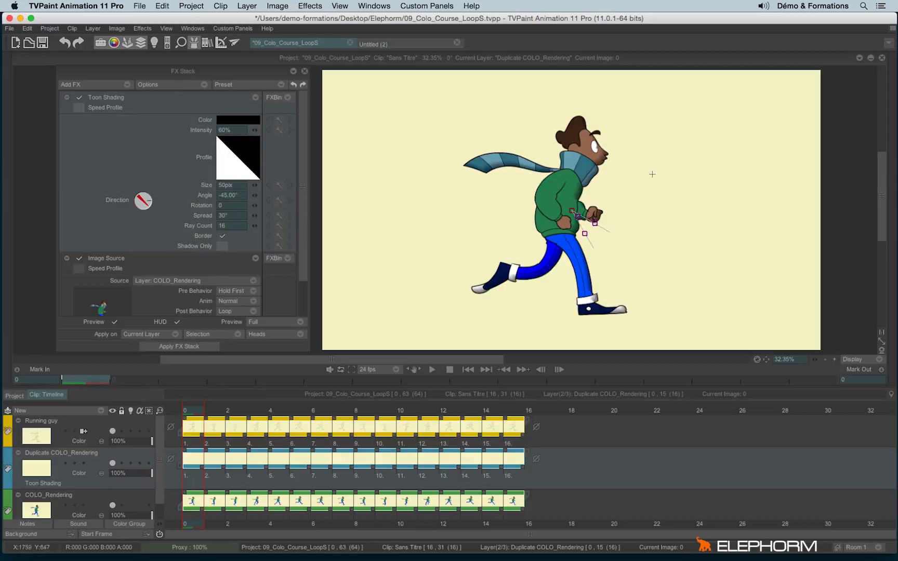
mouse_move(324, 250)
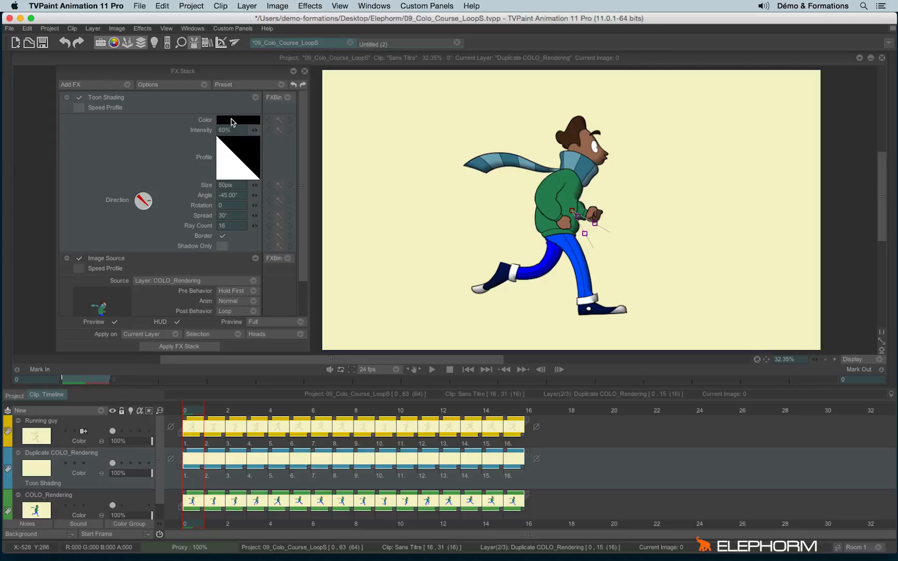
left_click(237, 120)
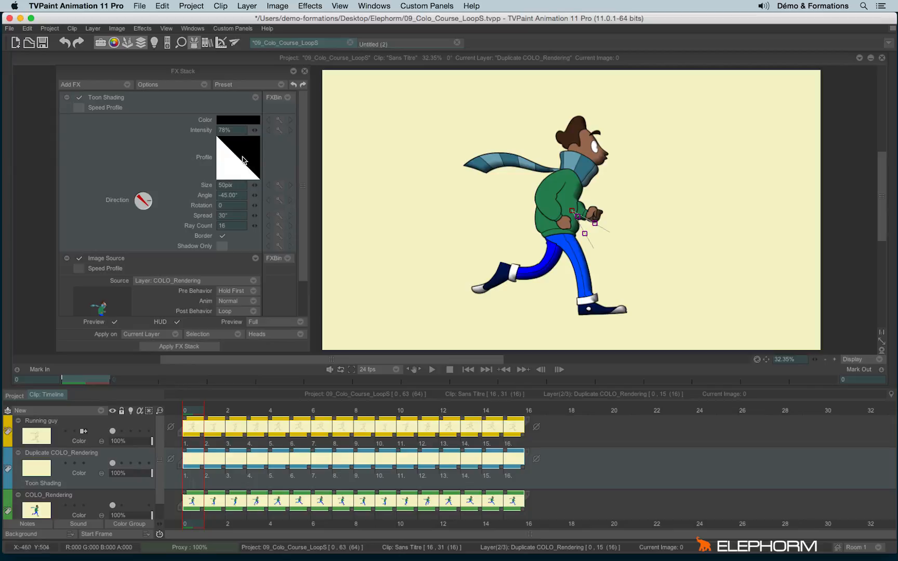
left_click(237, 158)
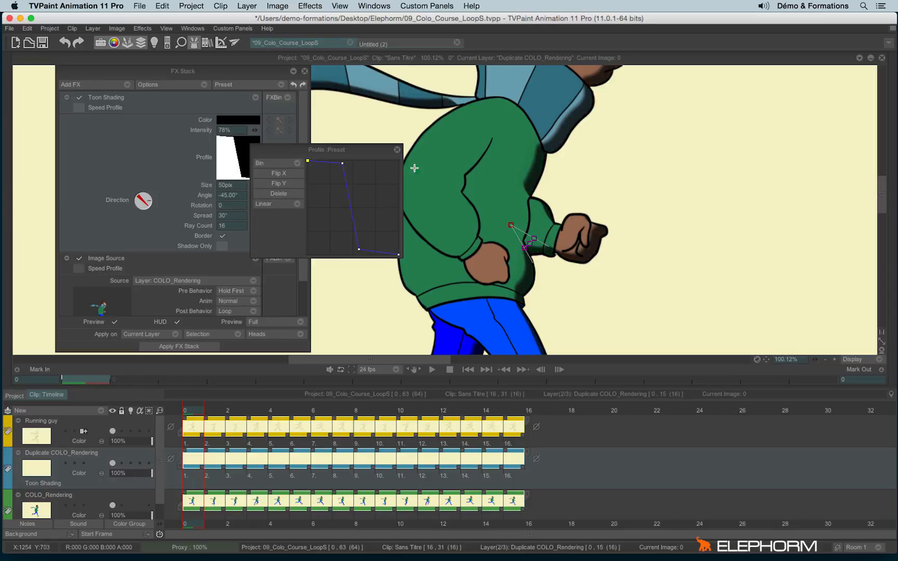
Finish the hard-edged shading profile and check the Toon Shading across frames 1 and 15 of the loop
left_click(396, 150)
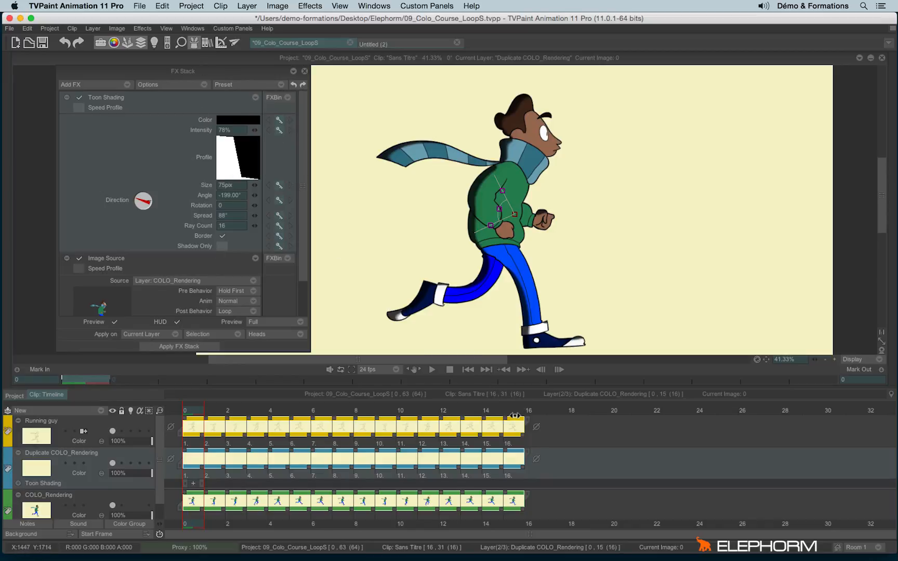
left_click(507, 410)
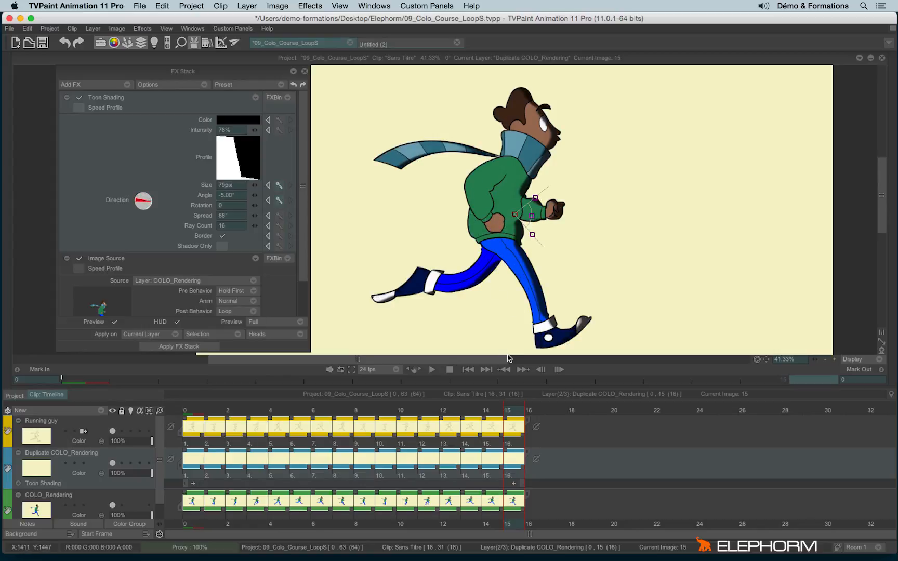
mouse_move(480, 419)
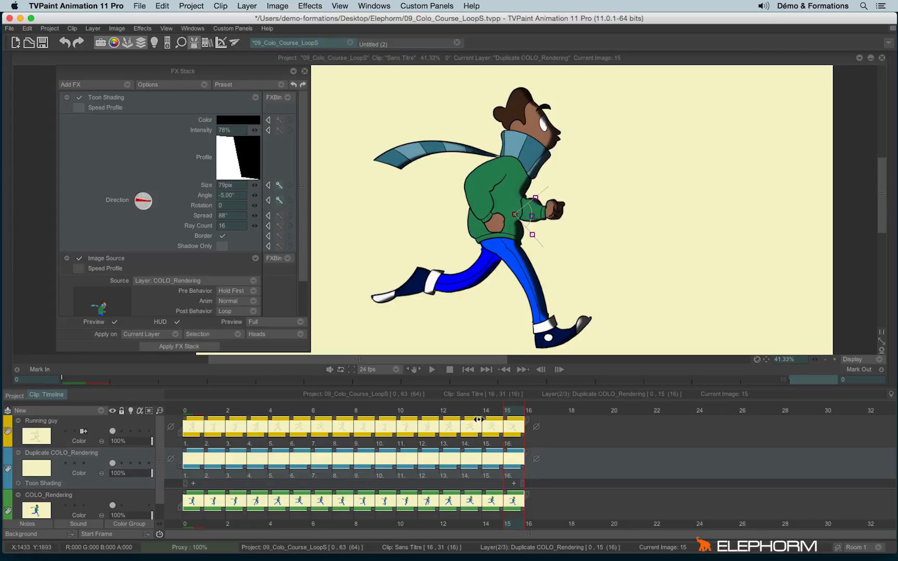
left_click(334, 411)
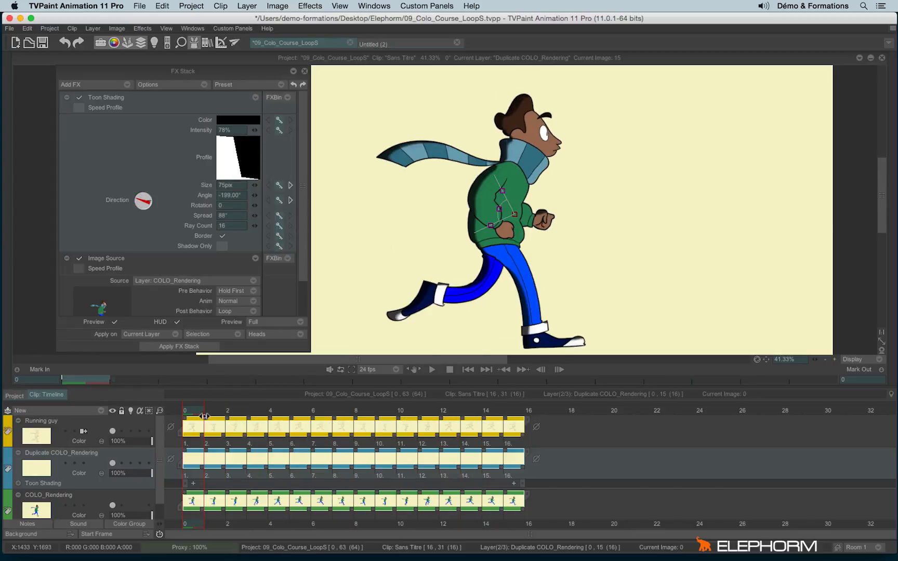
left_click(216, 411)
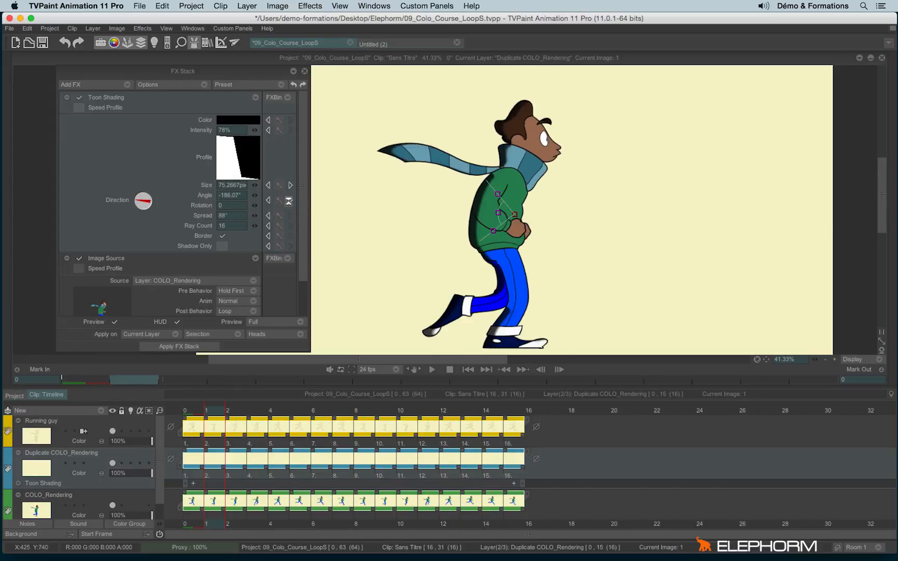
left_click(508, 411)
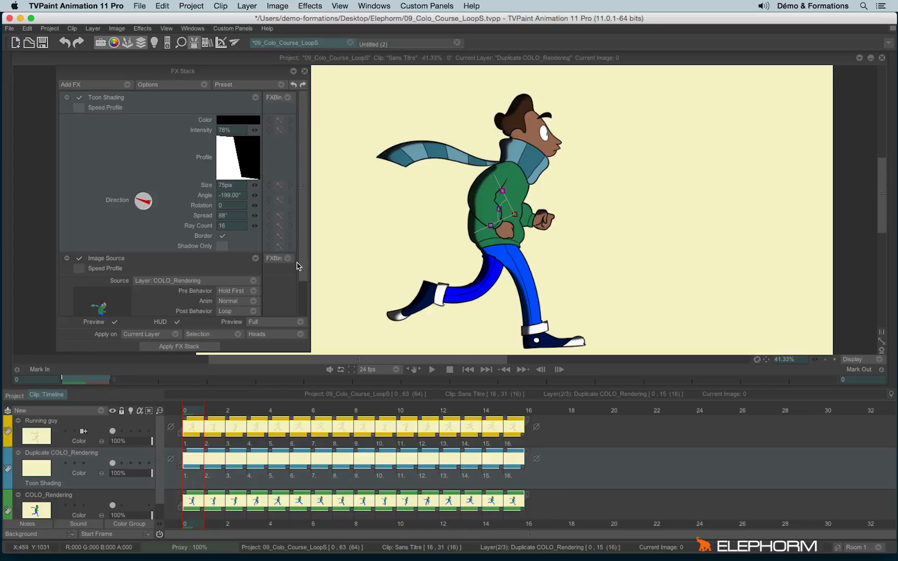
mouse_move(415, 270)
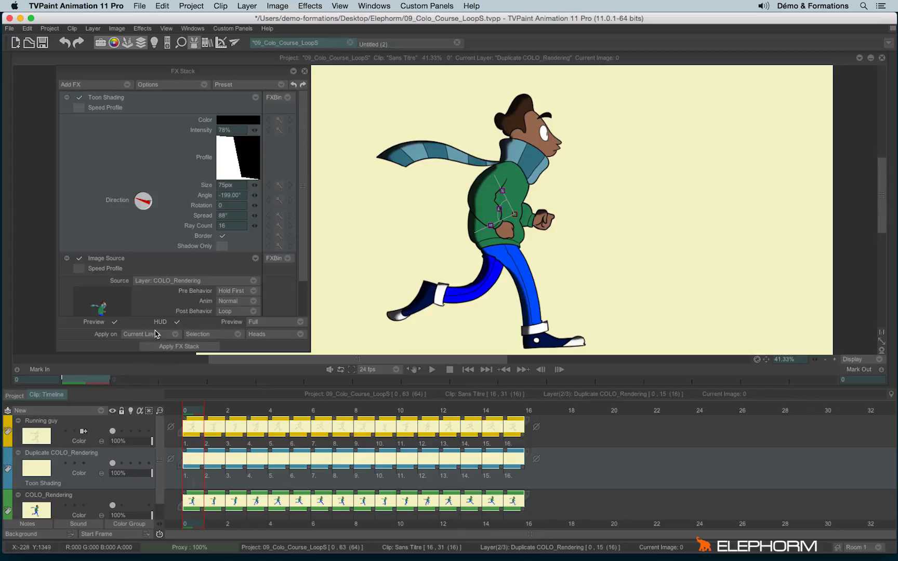
mouse_move(493, 299)
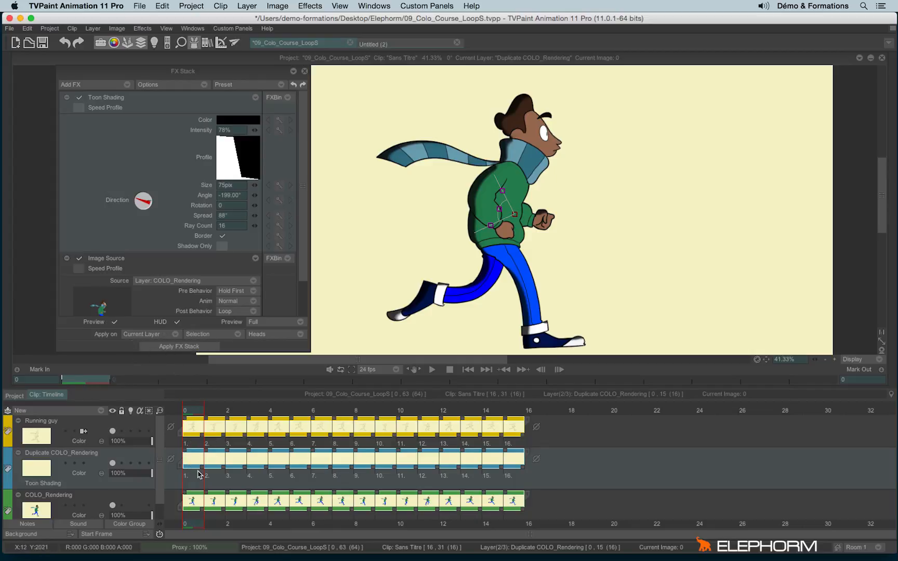
Preview the Toon Shading on the Duplicate COLO_Rendering frames before making it shadow only
left_click(179, 346)
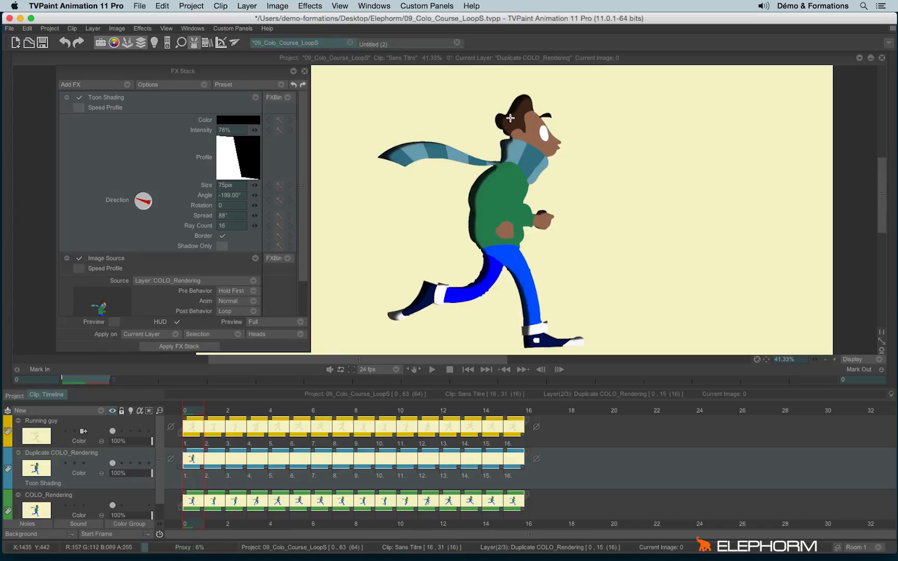
mouse_move(365, 378)
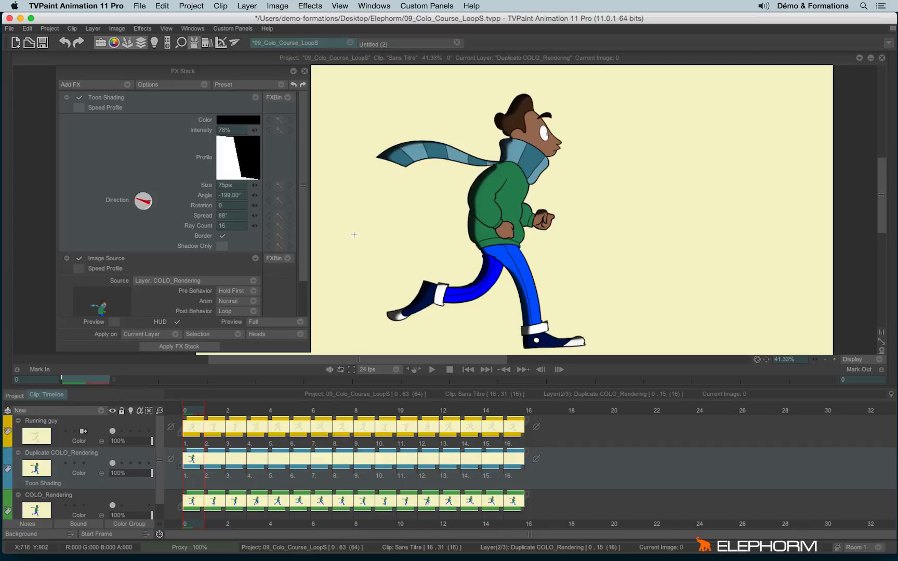
mouse_move(65, 43)
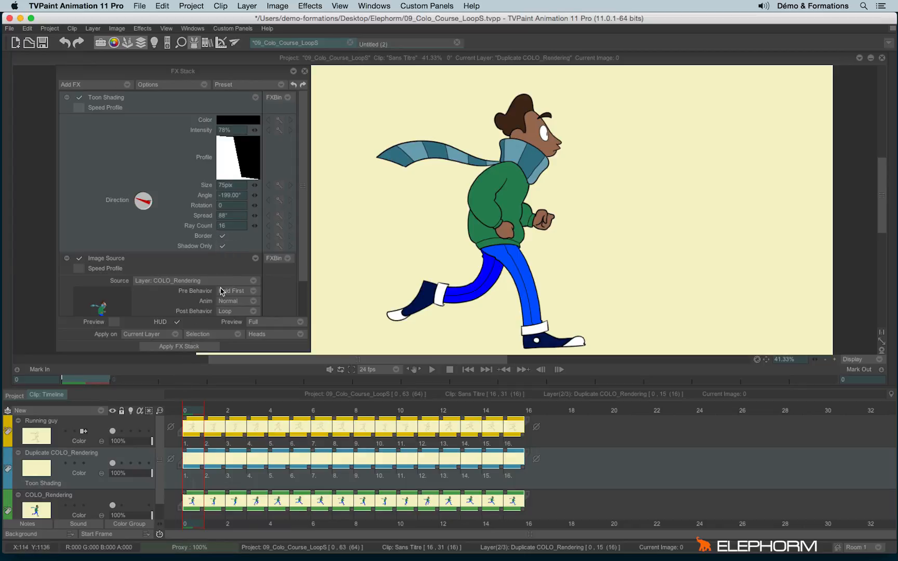
Set the FX stack to process all instances and apply the shadow-only Toon Shading to the layer
left_click(113, 322)
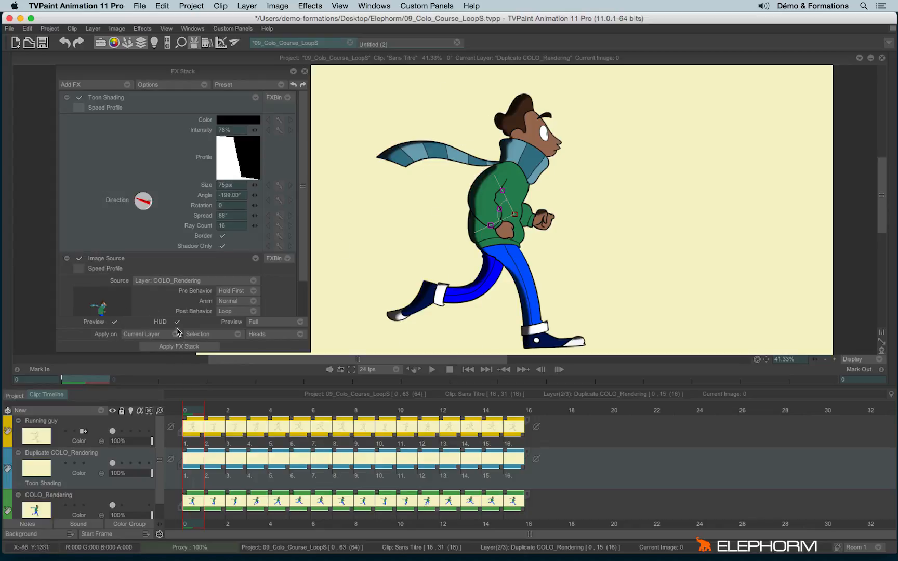
left_click(198, 333)
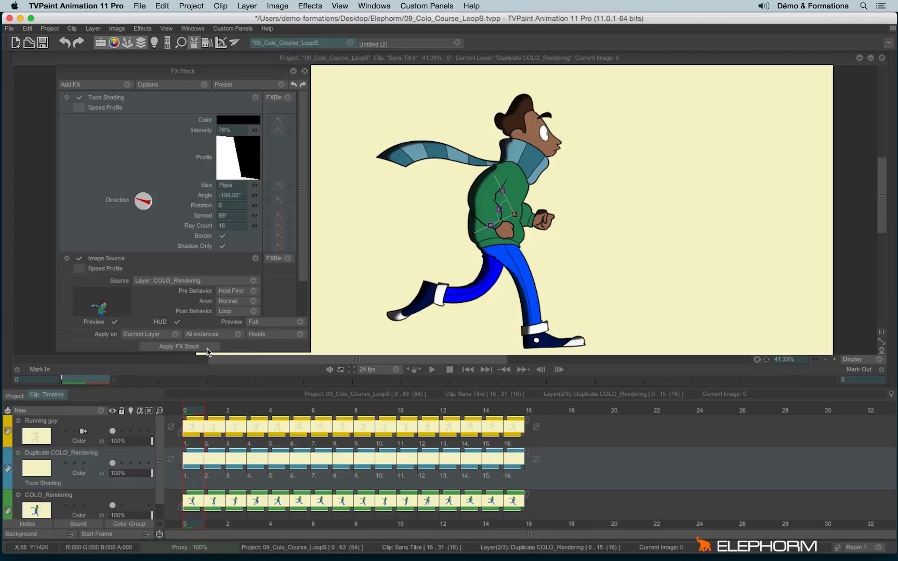
left_click(179, 346)
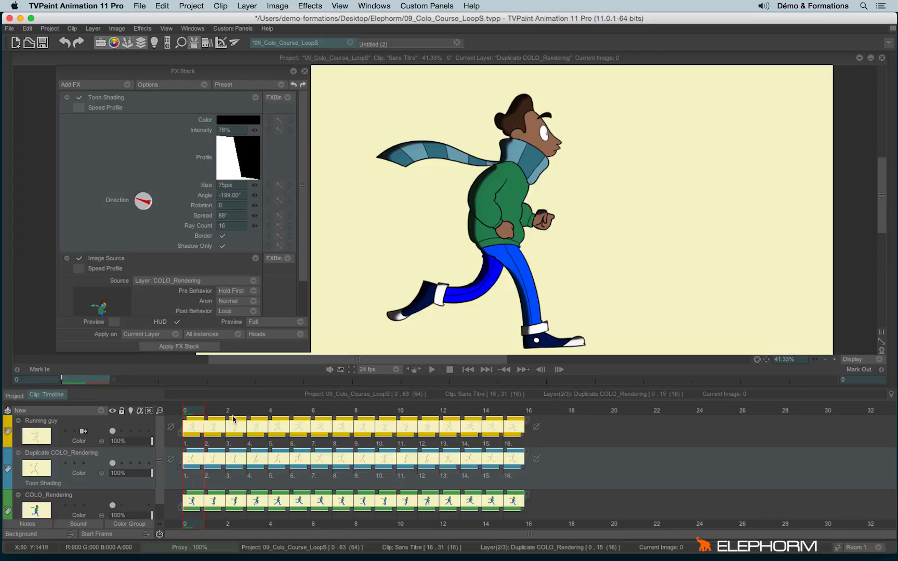
mouse_move(227, 91)
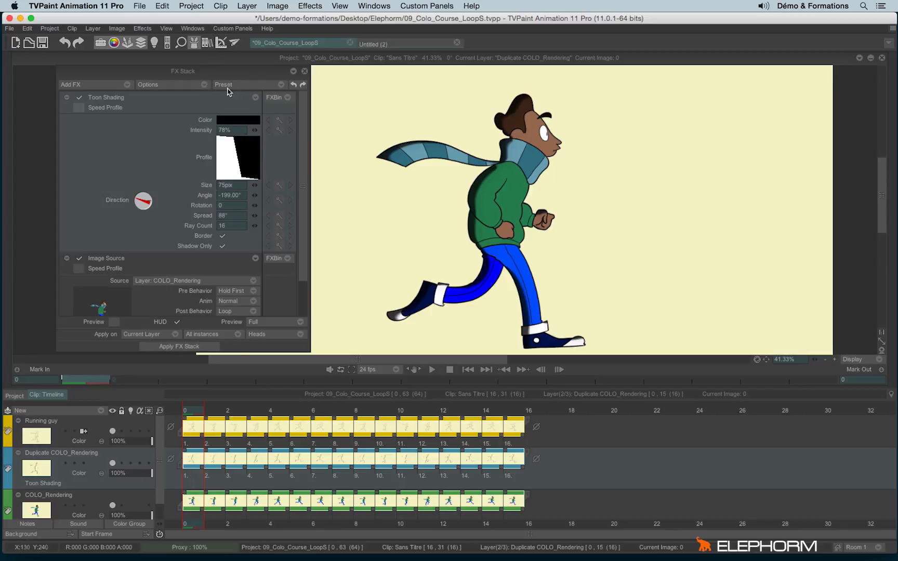
Bring up and dismiss the effect preset options while the shadow silhouettes render
left_click(224, 84)
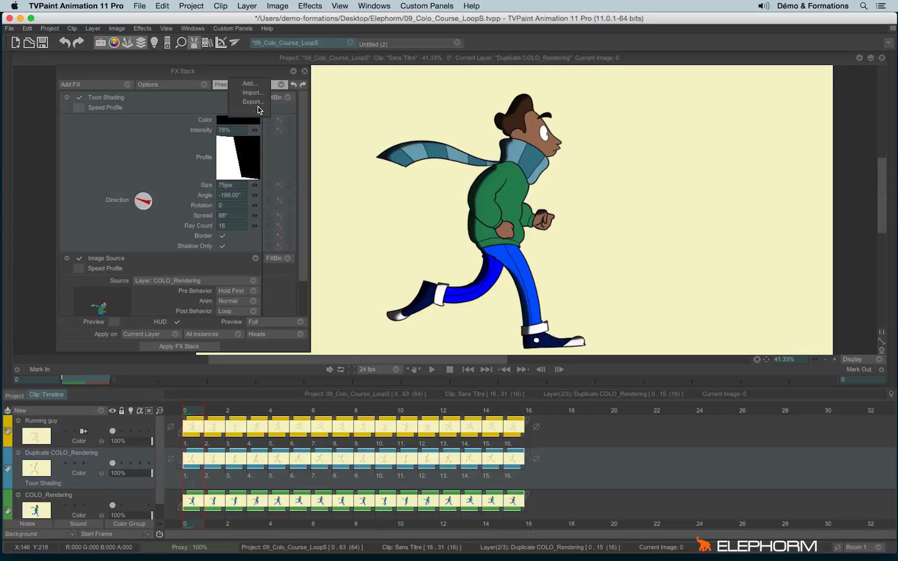
mouse_move(253, 101)
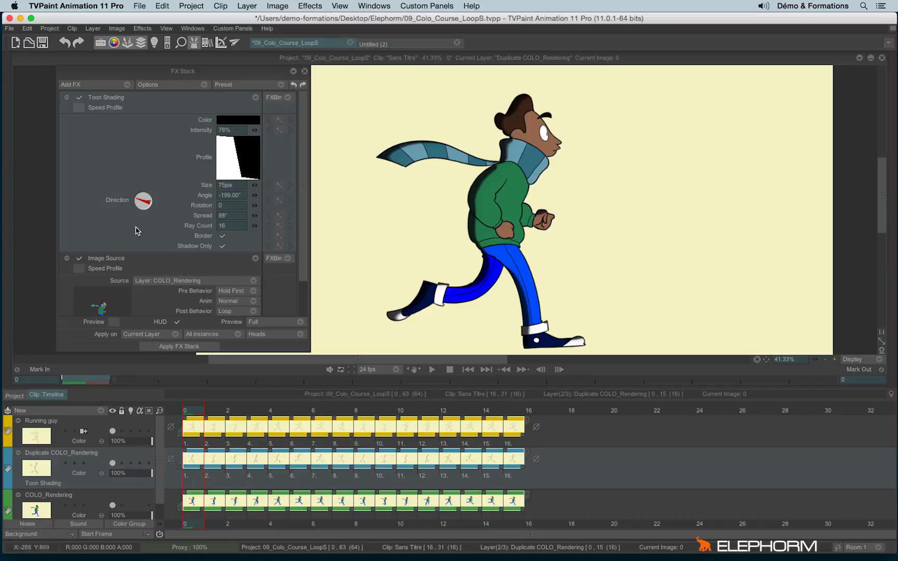
mouse_move(225, 96)
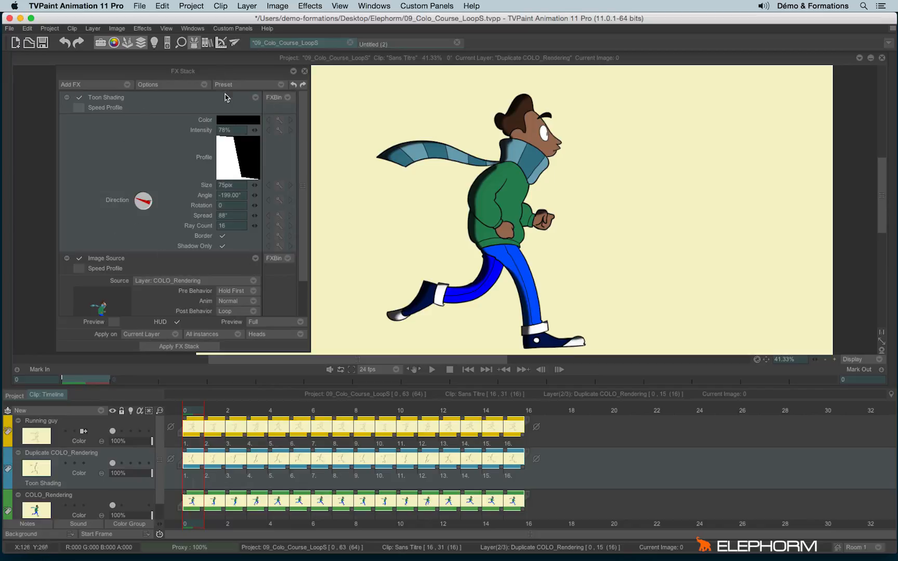
left_click(223, 84)
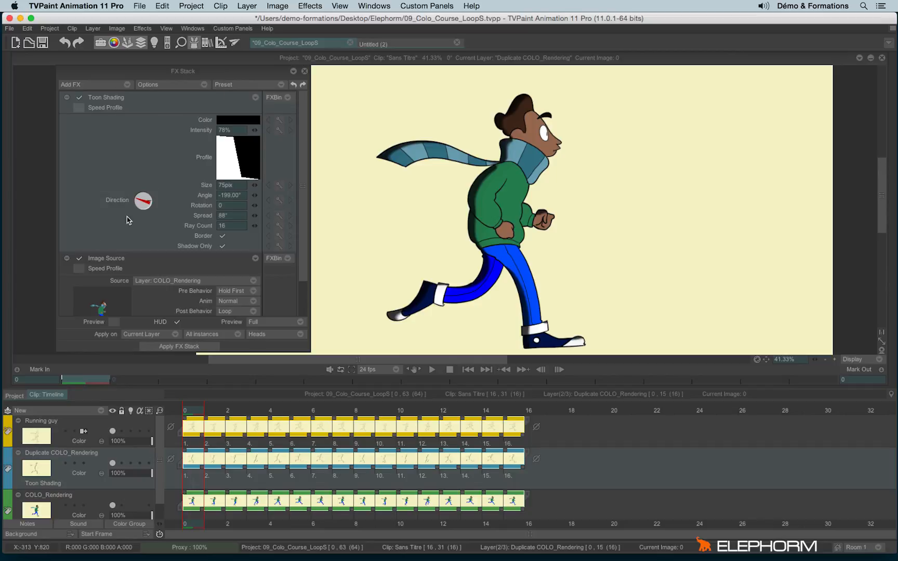
mouse_move(310, 402)
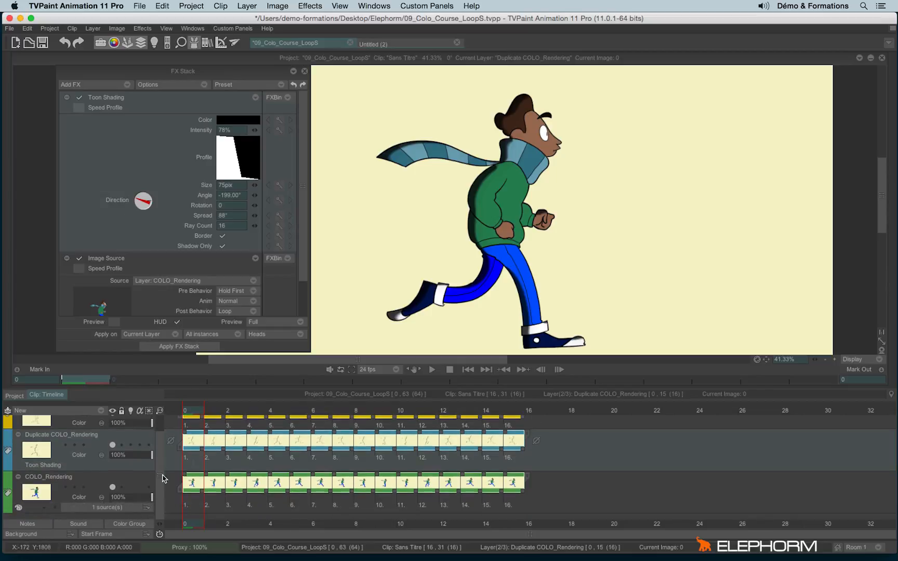
mouse_move(406, 156)
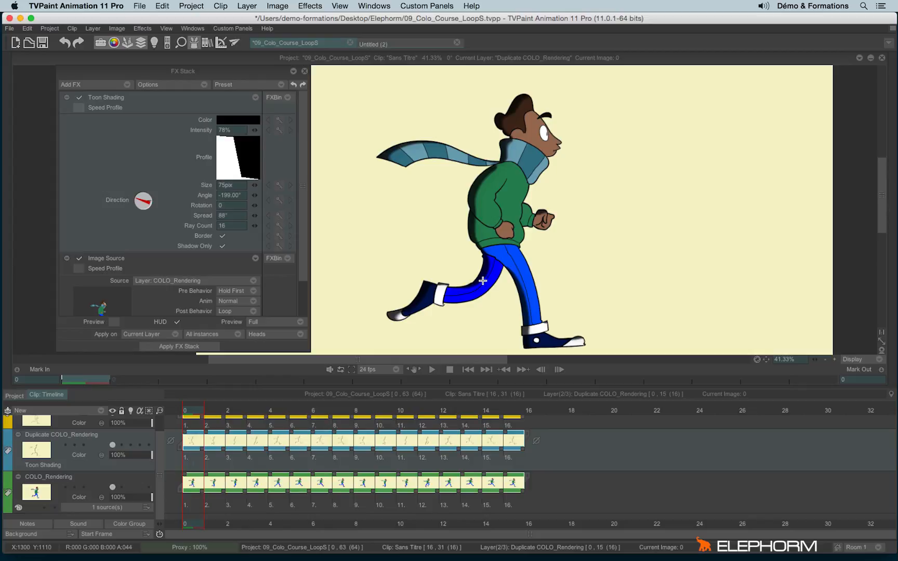
mouse_move(83, 420)
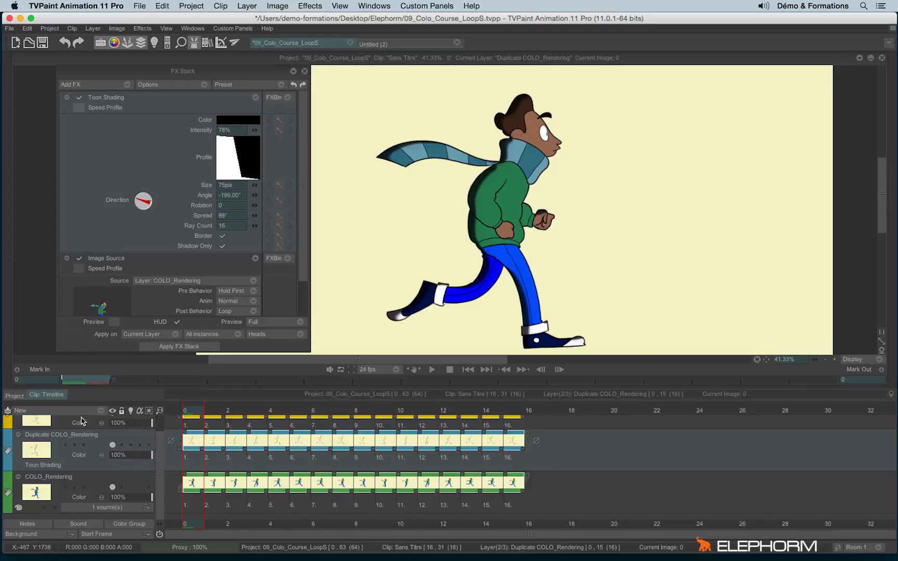
Duplicate the shadow layer into Duplicate Duplicate COLO_Rendering beneath COLO_Rendering
left_click(19, 411)
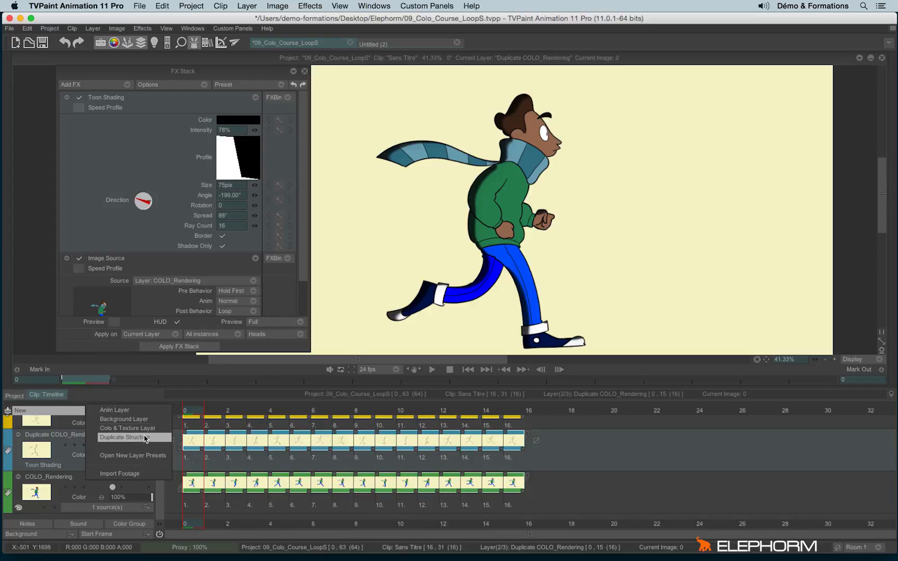
left_click(122, 436)
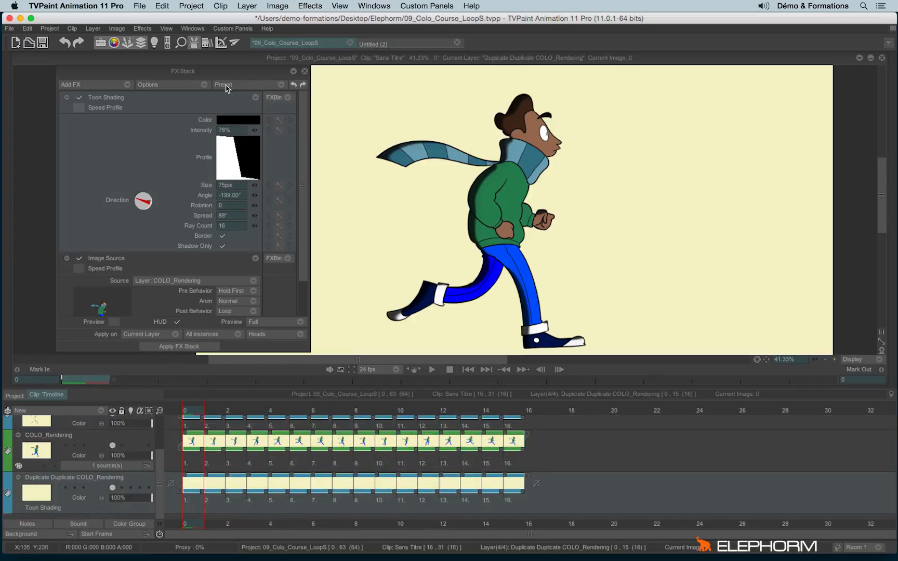
Load the 29_OmbrePortee.bin drop-shadow preset onto the new layer, replacing Toon Shading
left_click(223, 84)
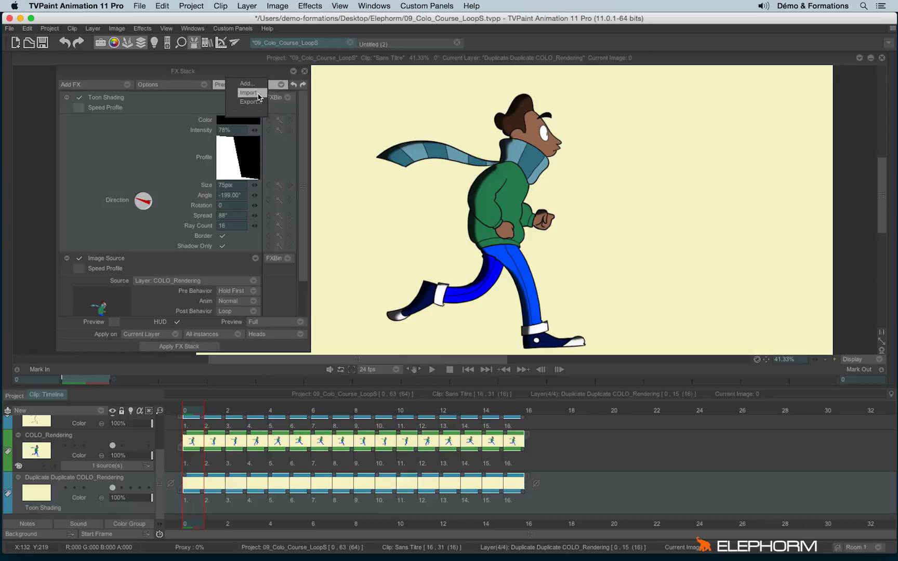
left_click(249, 92)
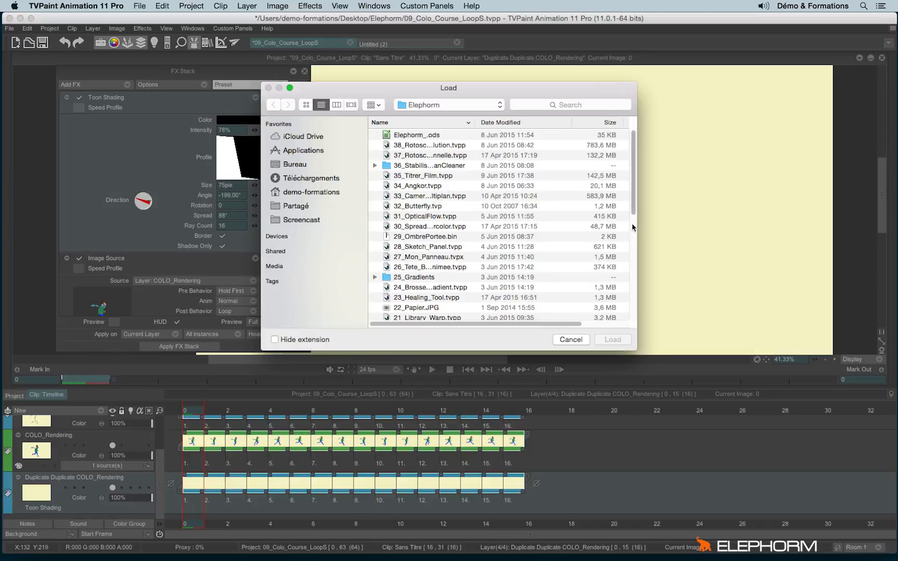
left_click(425, 236)
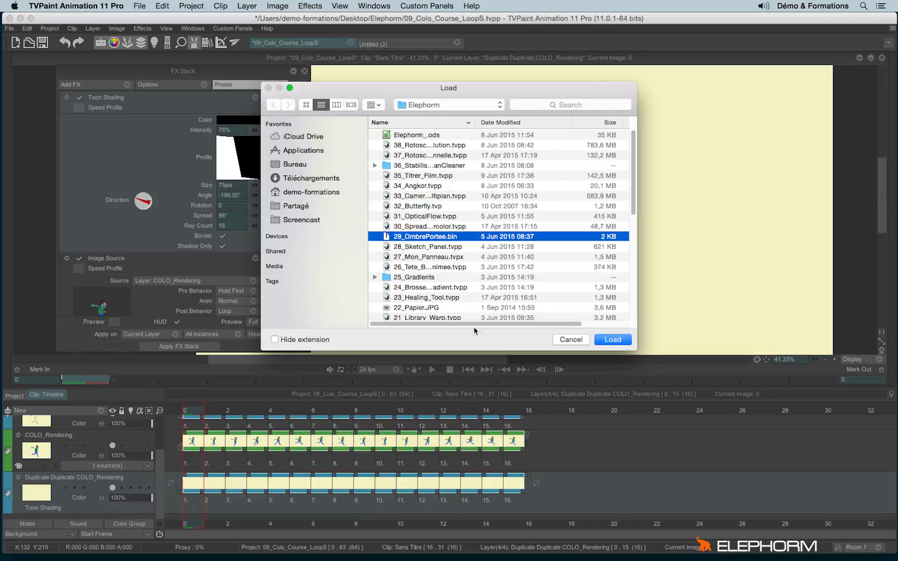
mouse_move(612, 339)
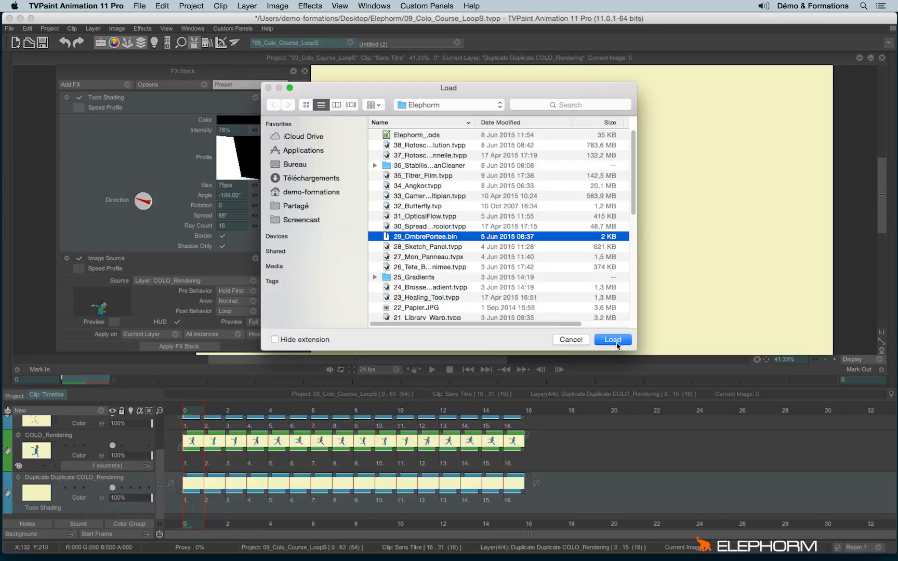
left_click(611, 340)
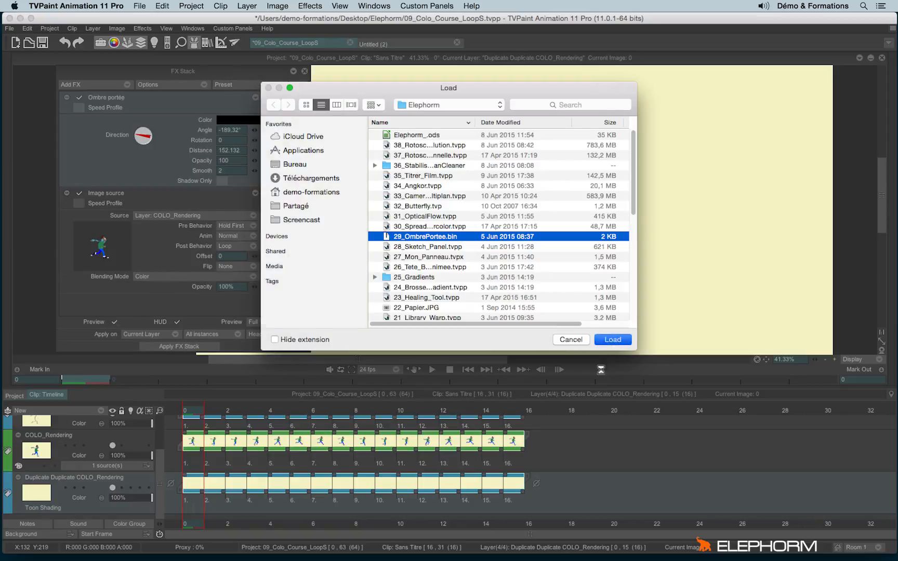
left_click(611, 339)
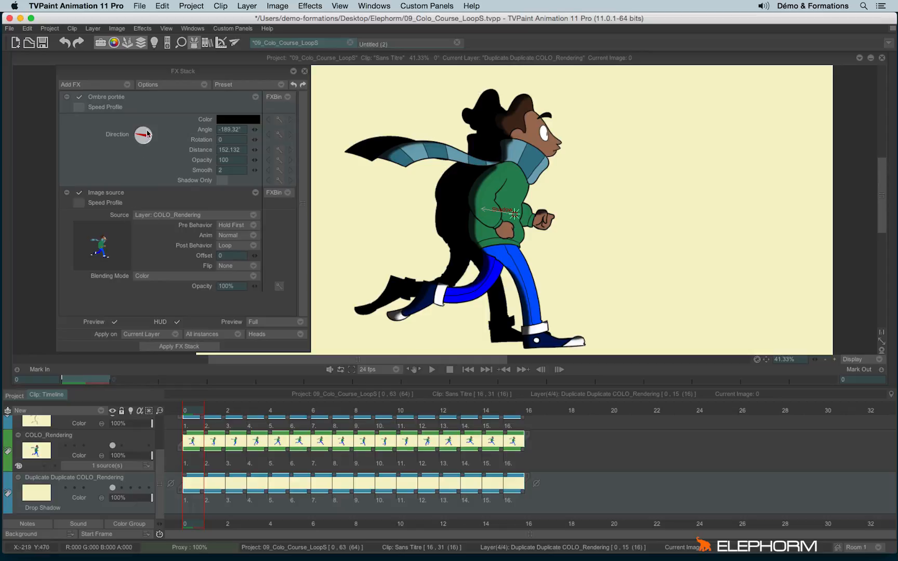
mouse_move(78, 104)
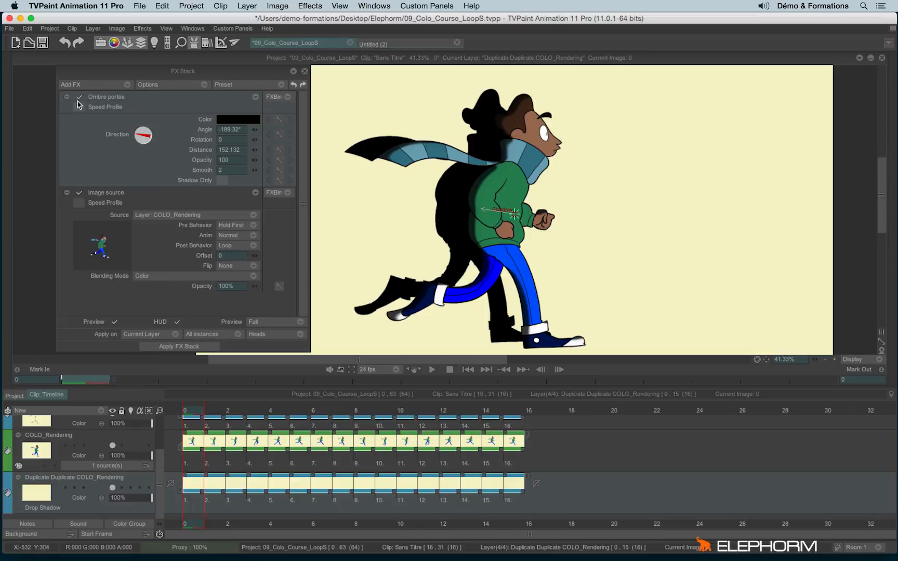
mouse_move(98, 88)
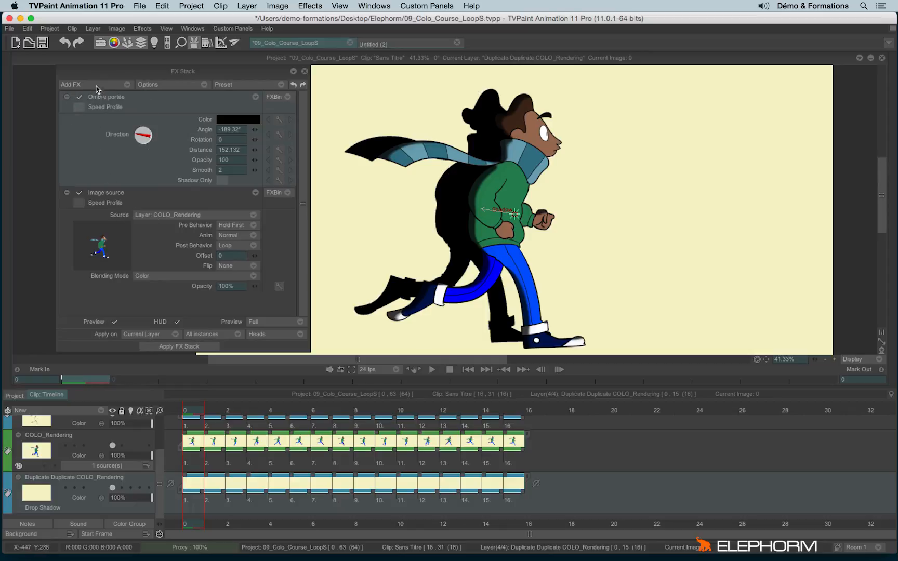
Push the Ombre portée shadow to distance 286.114 at -193.25° with opacity 100 and smooth 100
left_click(70, 84)
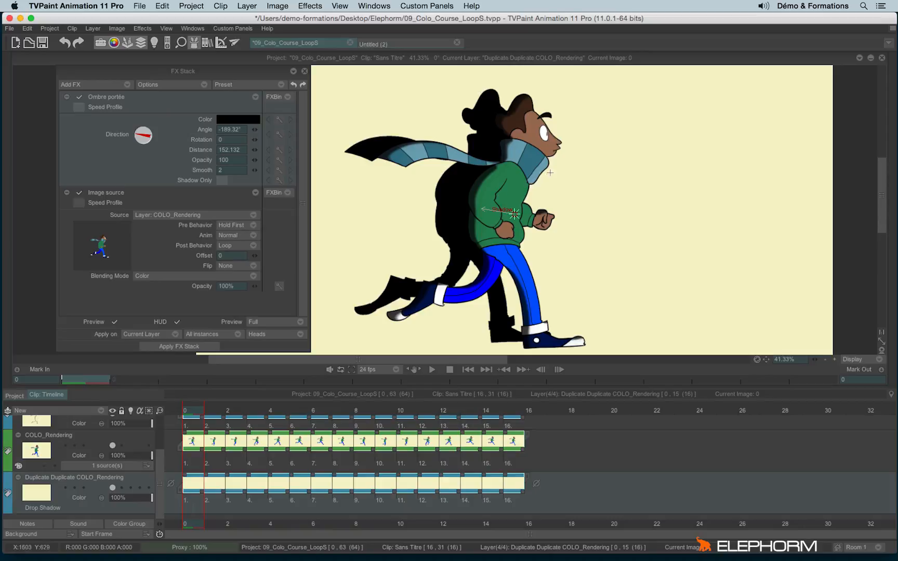
scroll("down", 3)
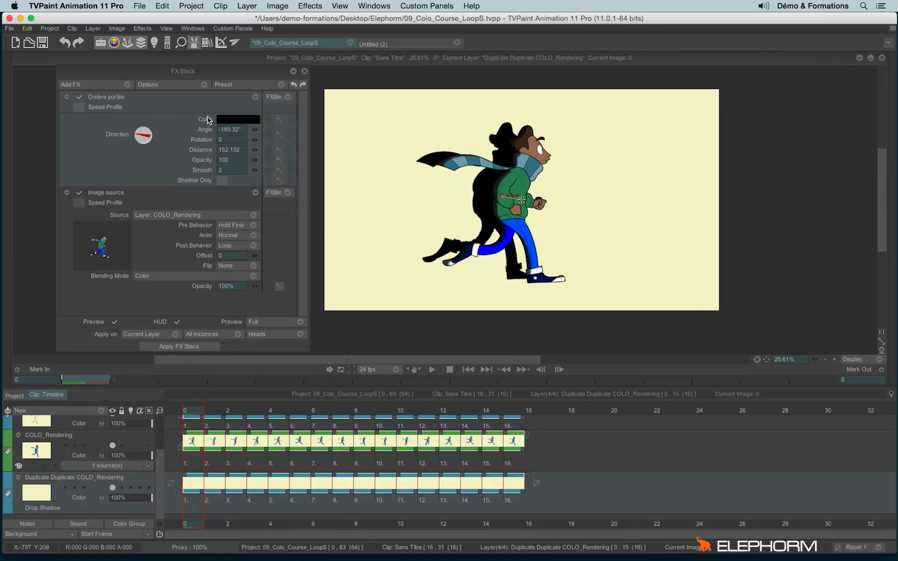
mouse_move(258, 223)
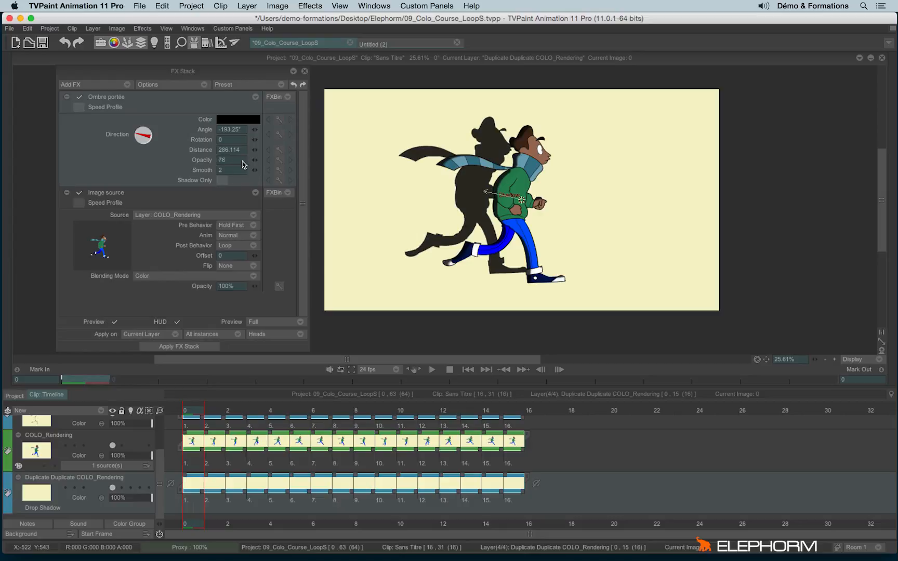
triple_click(229, 160)
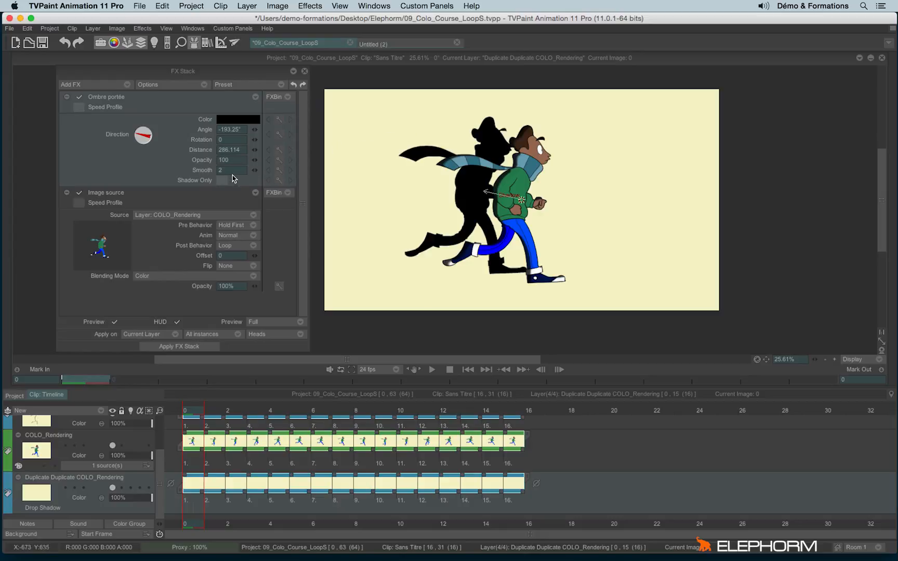
triple_click(230, 170)
type("100")
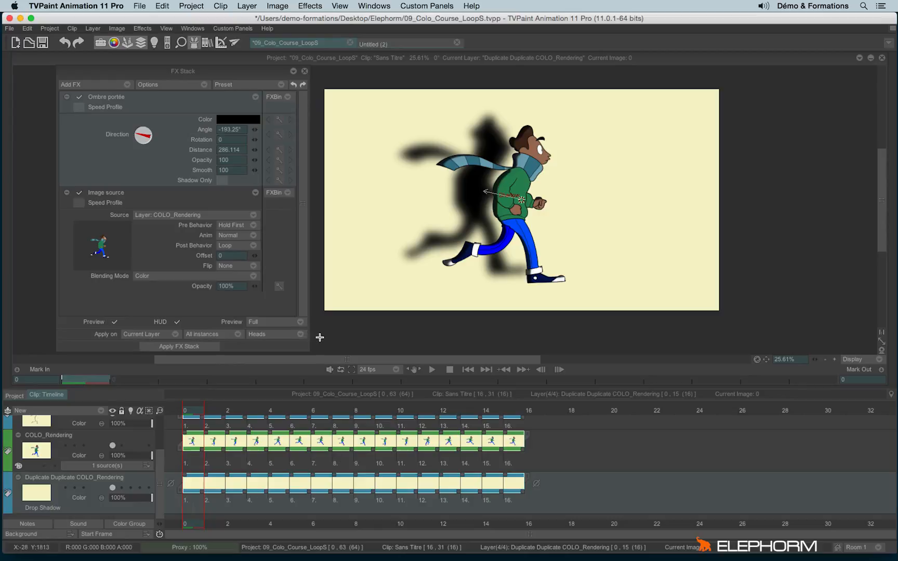
mouse_move(333, 341)
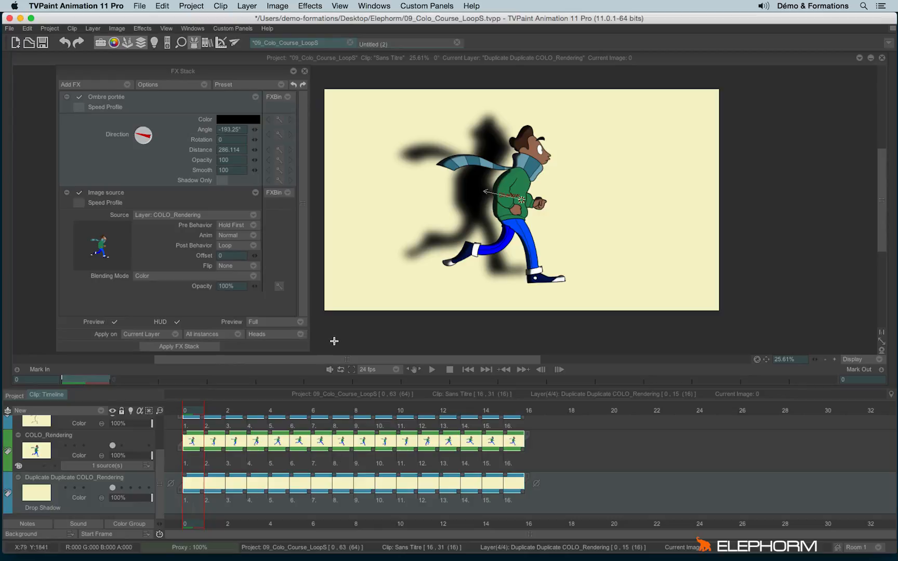
mouse_move(298, 322)
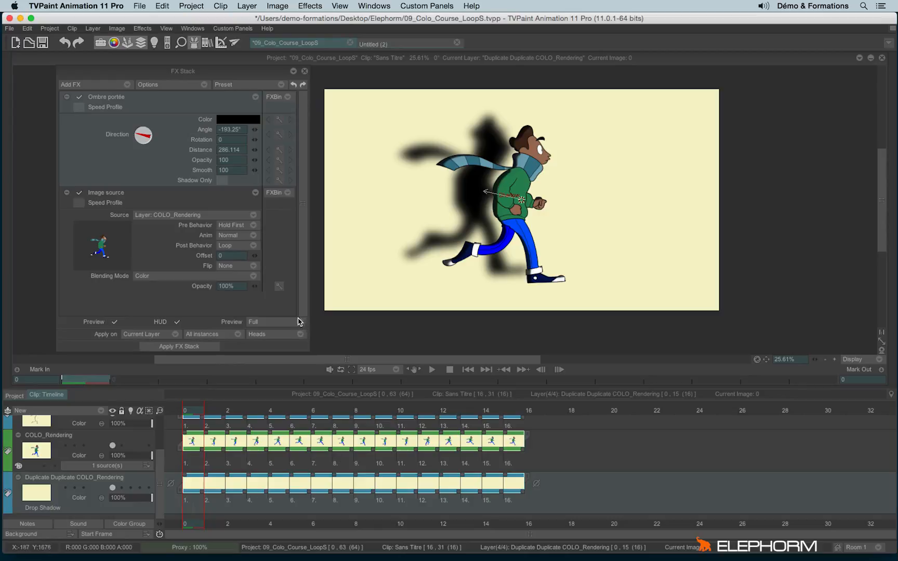
Add a Perspective : 4 Points distortion with Shadow Only and flatten the shadow onto the ground
left_click(77, 84)
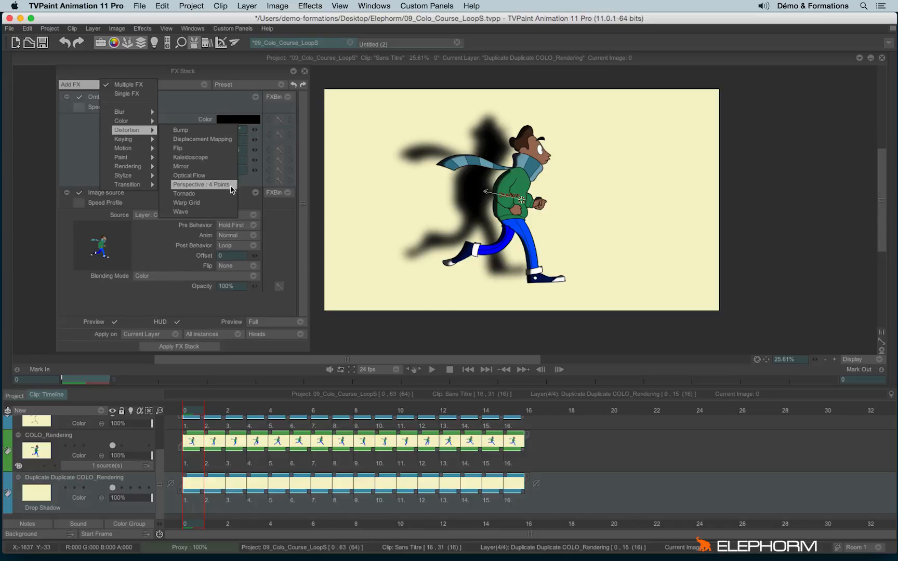
left_click(203, 184)
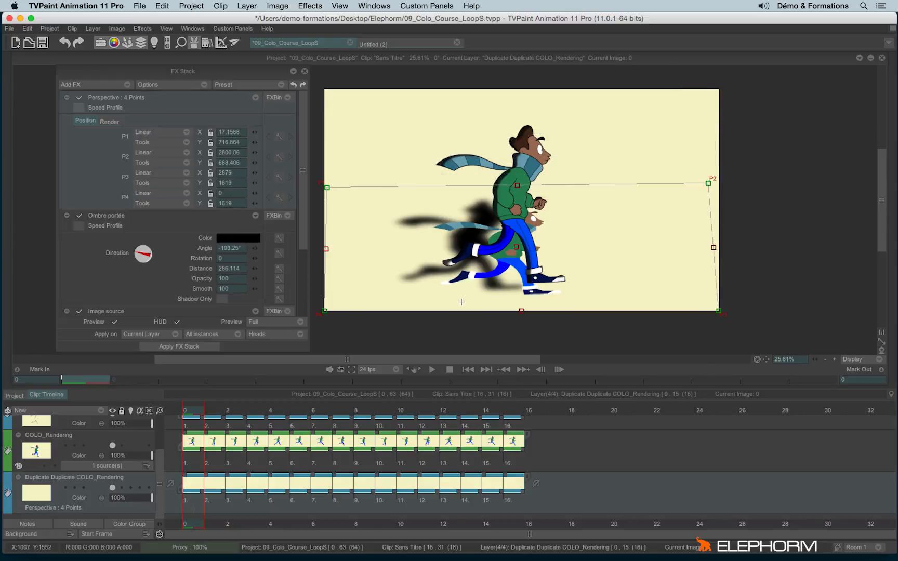
mouse_move(486, 344)
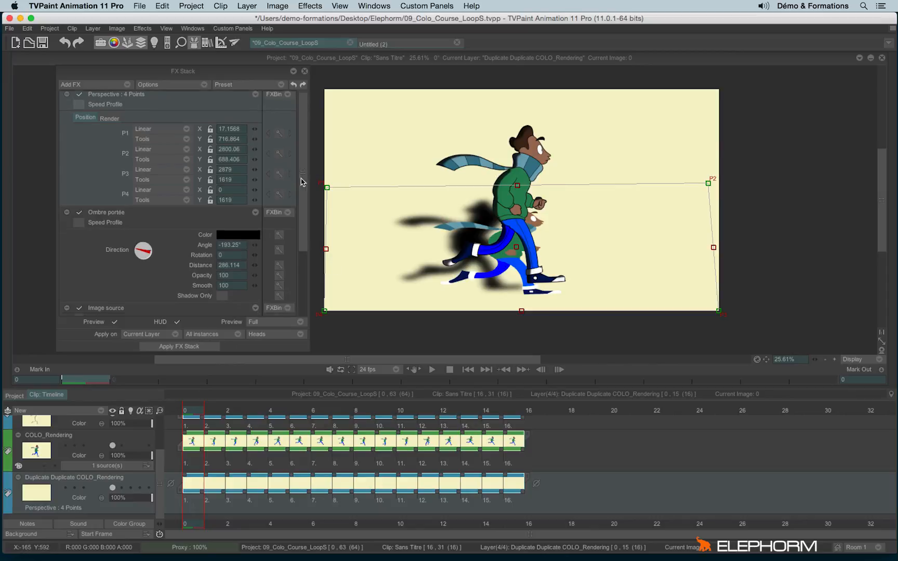
scroll("down", 3)
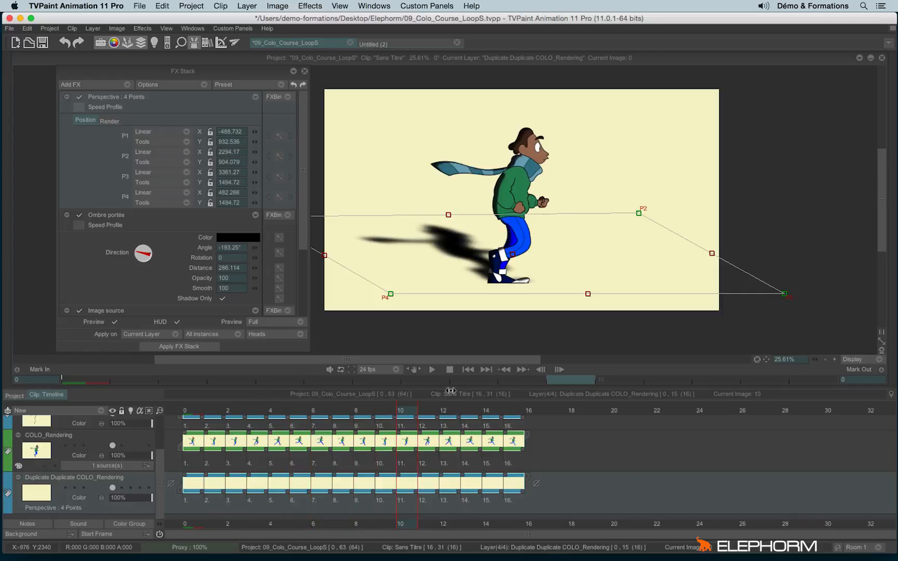
Apply the FX stack to the shadow layer at 30% opacity and play the running loop
left_click(528, 410)
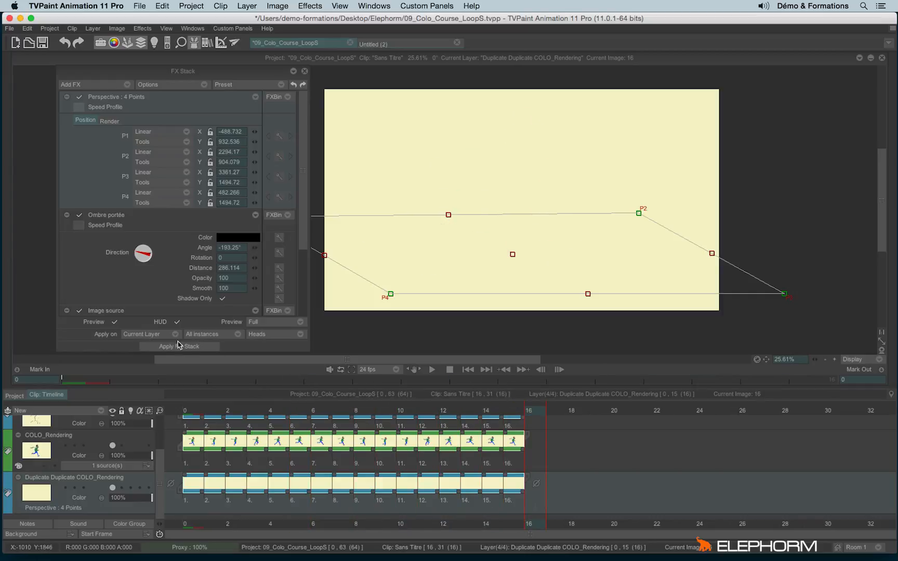
left_click(179, 346)
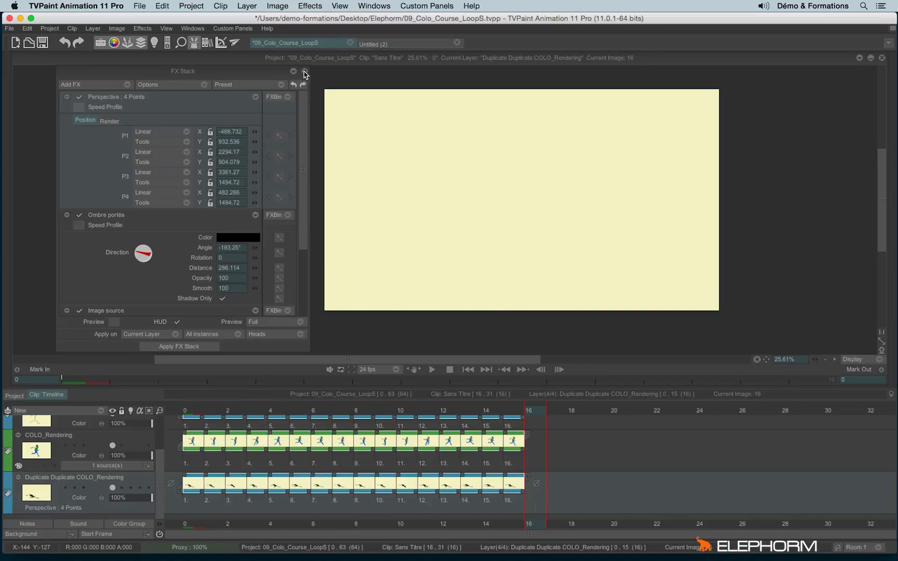
left_click(306, 71)
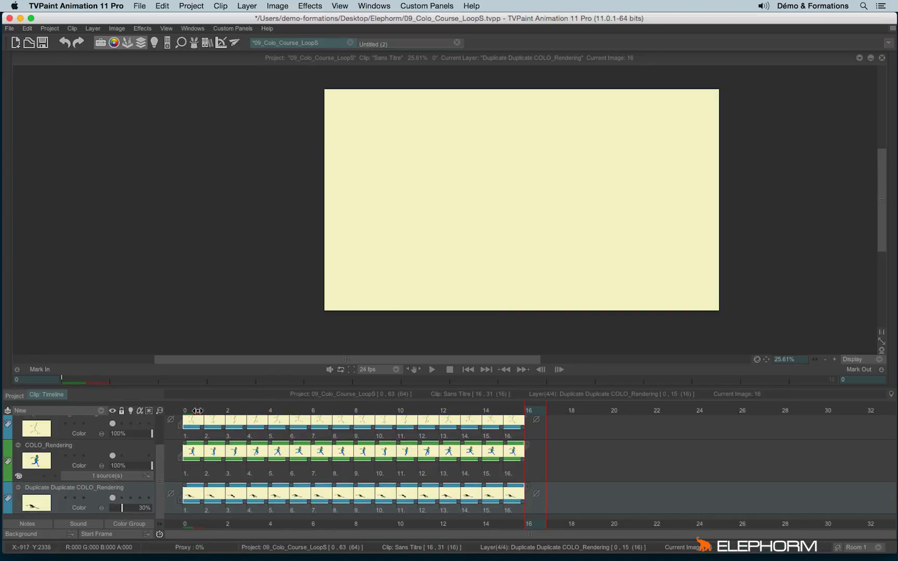
left_click(431, 369)
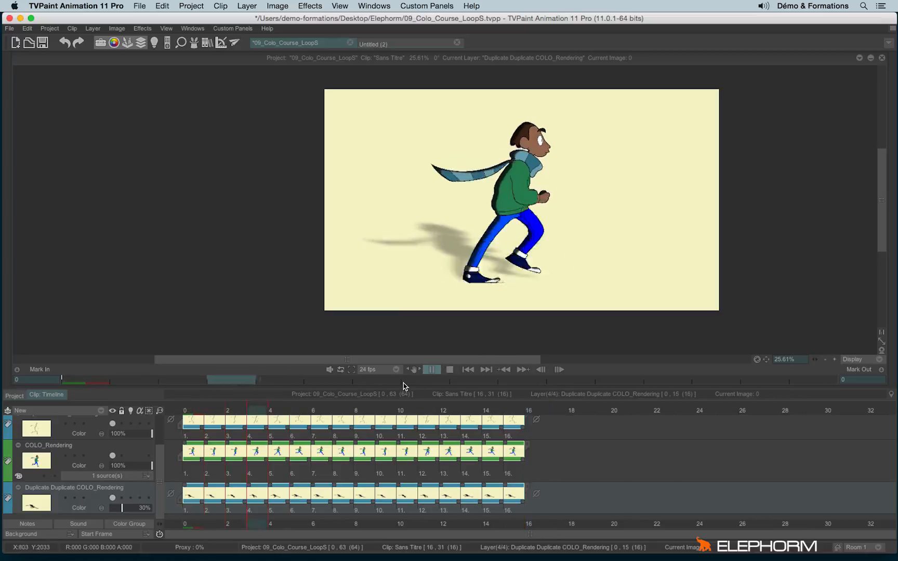